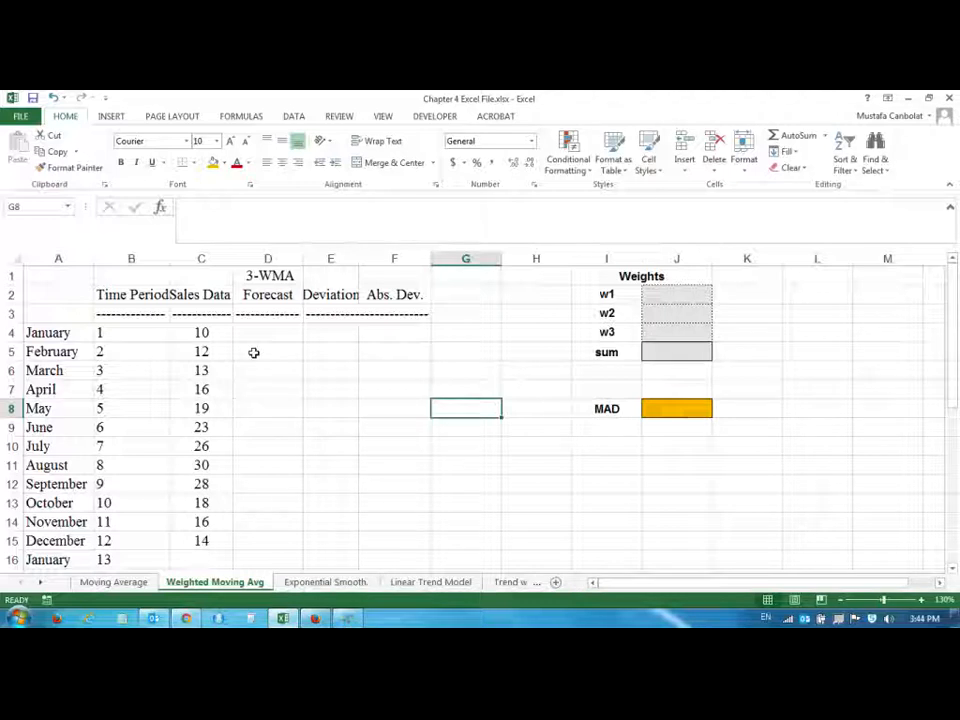
pyautogui.moveTo(282, 407)
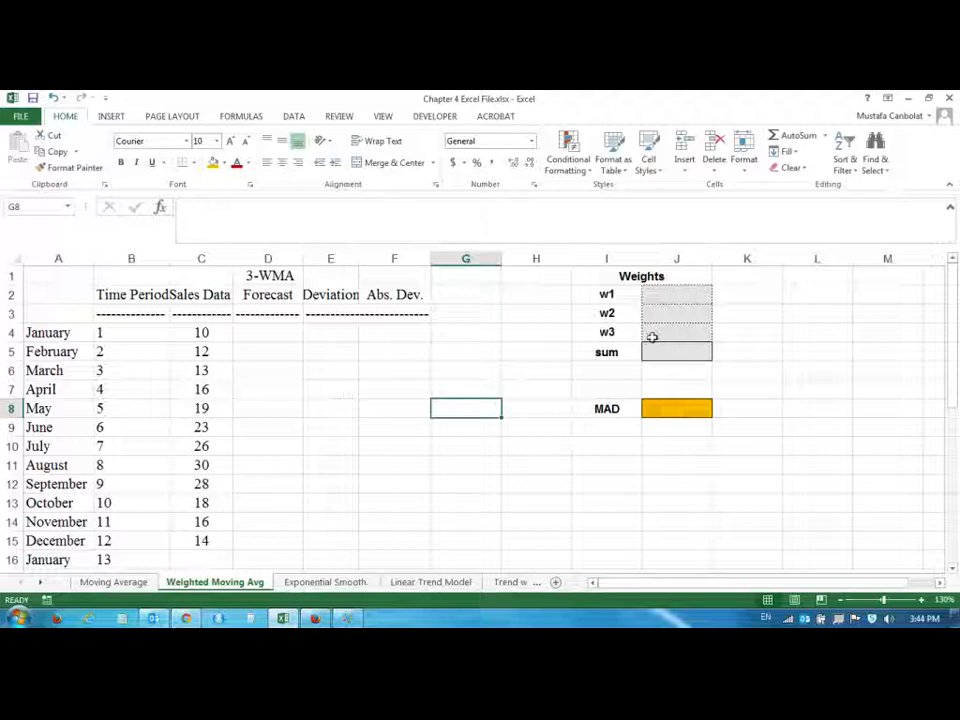
# Fill weight cells J2:J4 with =1/3 so each shows 0.333 and the sum 1.000
pyautogui.click(677, 294)
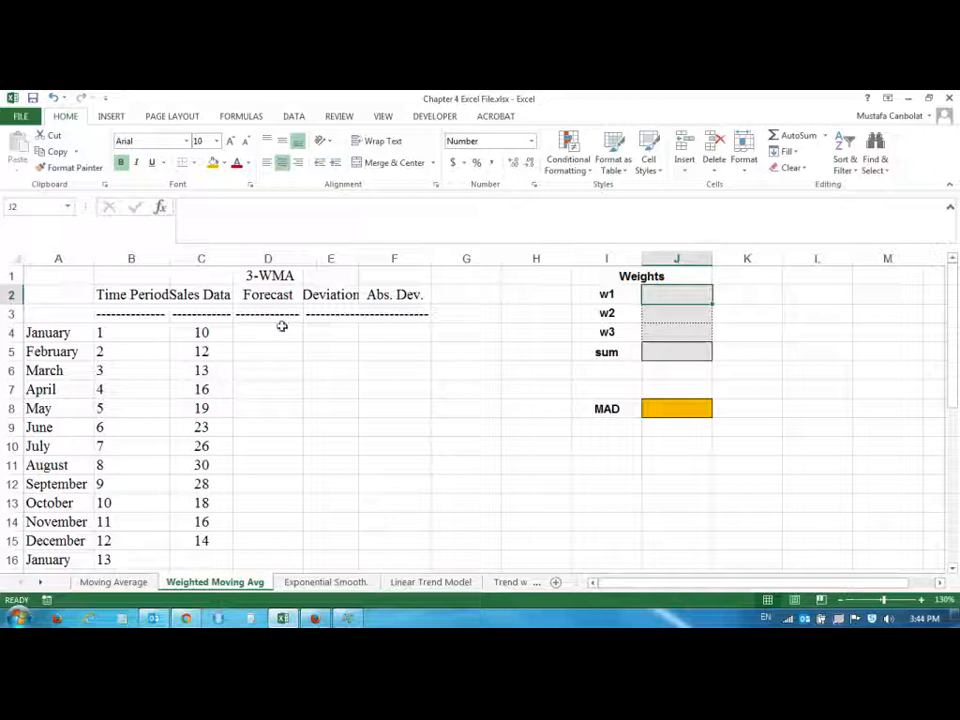
pyautogui.moveTo(313, 431)
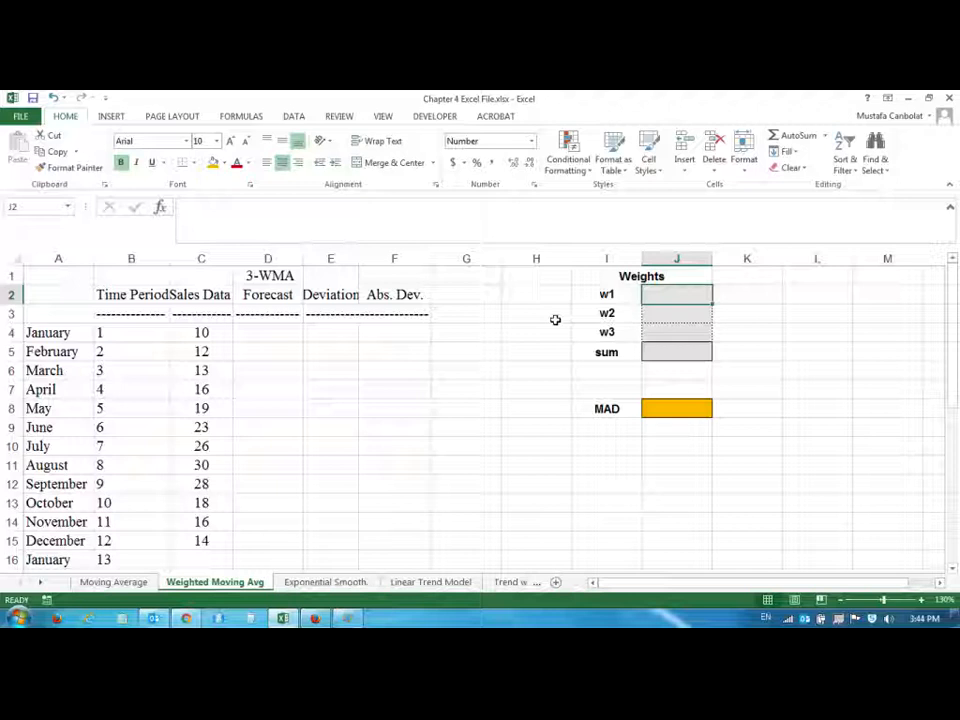
pyautogui.moveTo(676, 294); pyautogui.dragTo(676, 332)
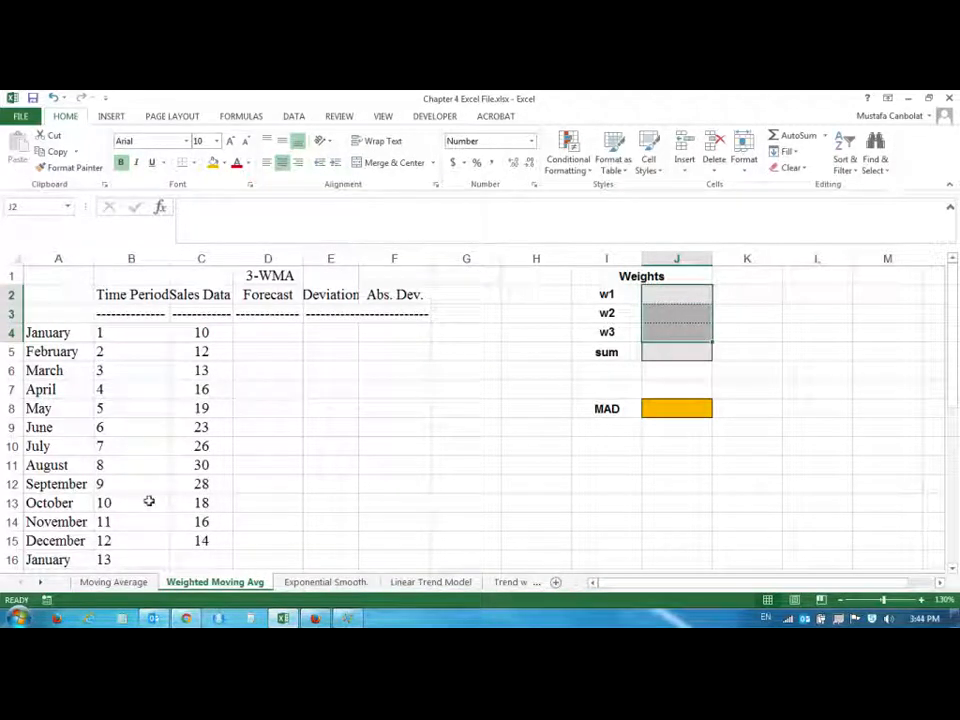
pyautogui.moveTo(614, 295)
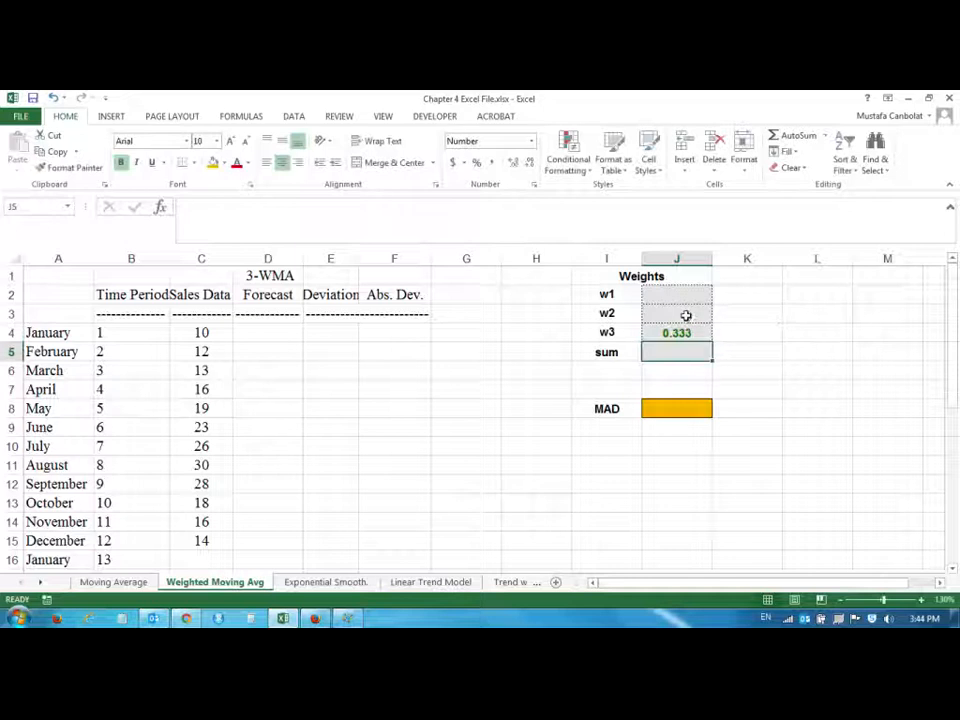
pyautogui.write('=1/3')
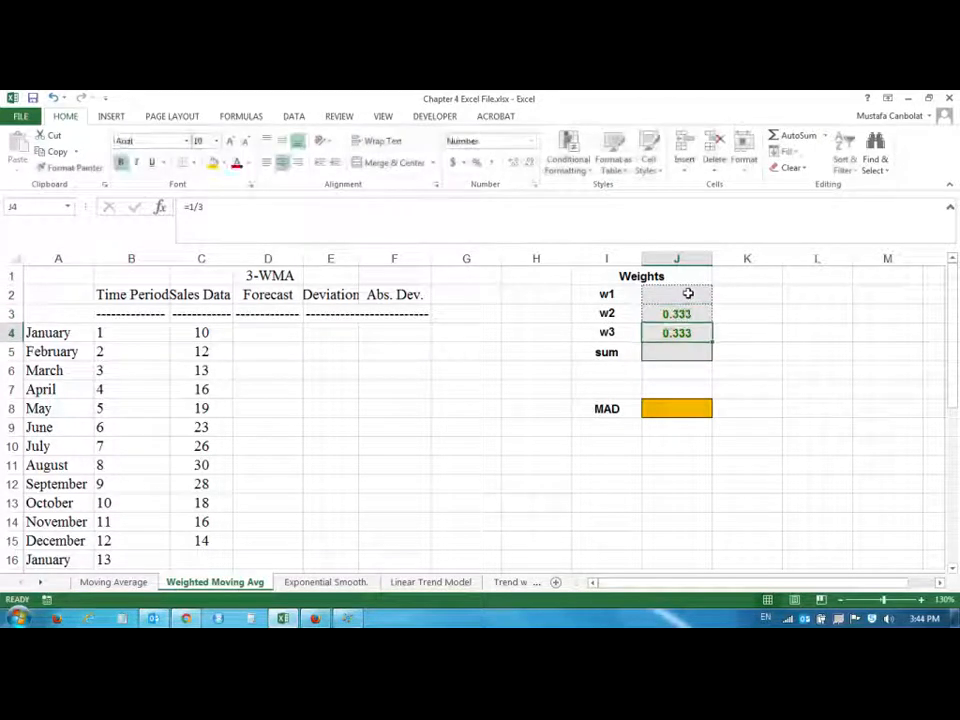
pyautogui.write('=1/')
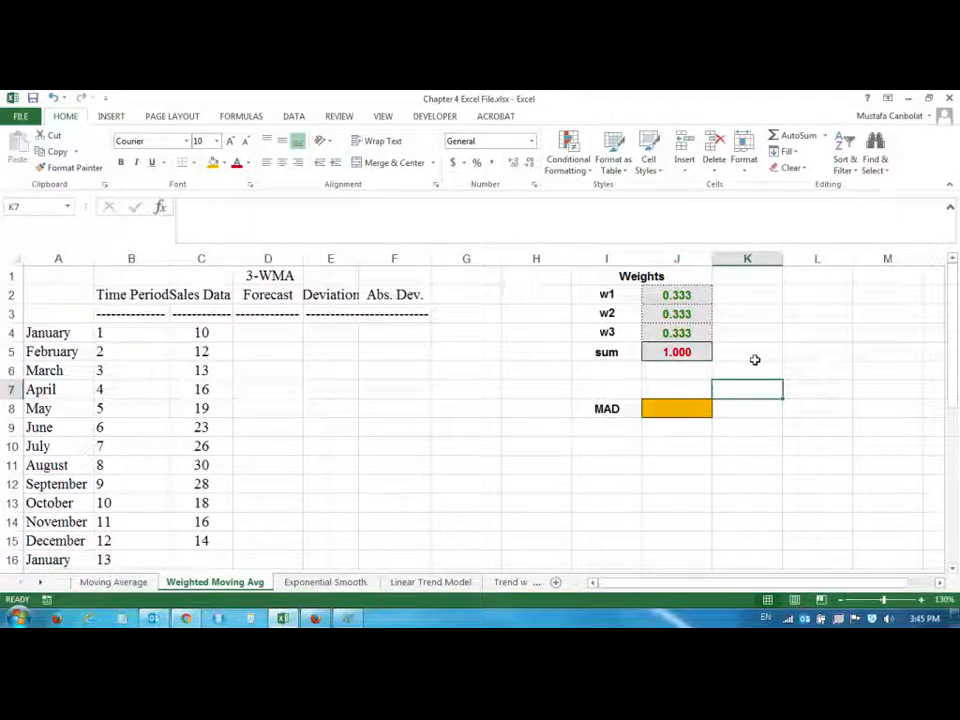
pyautogui.moveTo(740, 351)
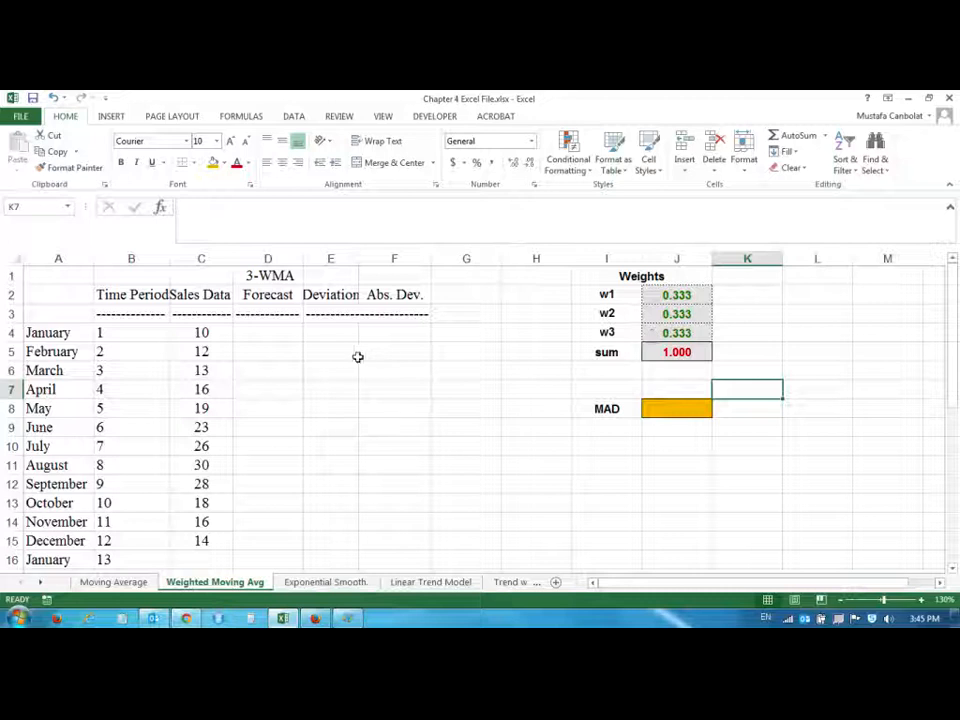
pyautogui.moveTo(293, 343)
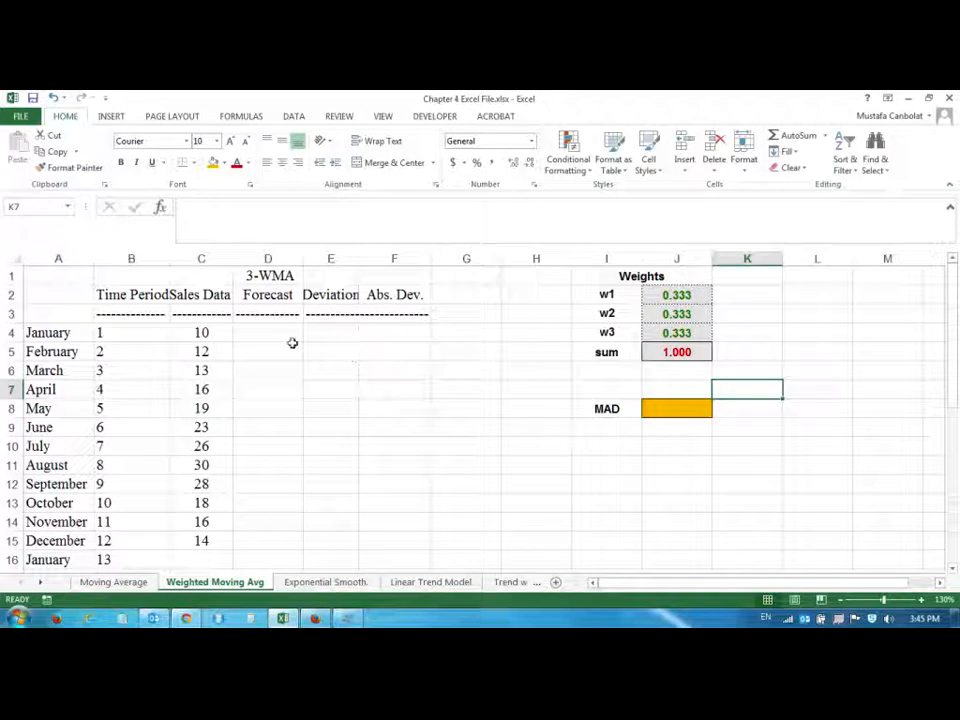
# Enter the January forecast in D16 as =J4*C15+J3*C14+J2*C13
pyautogui.scroll(-3)
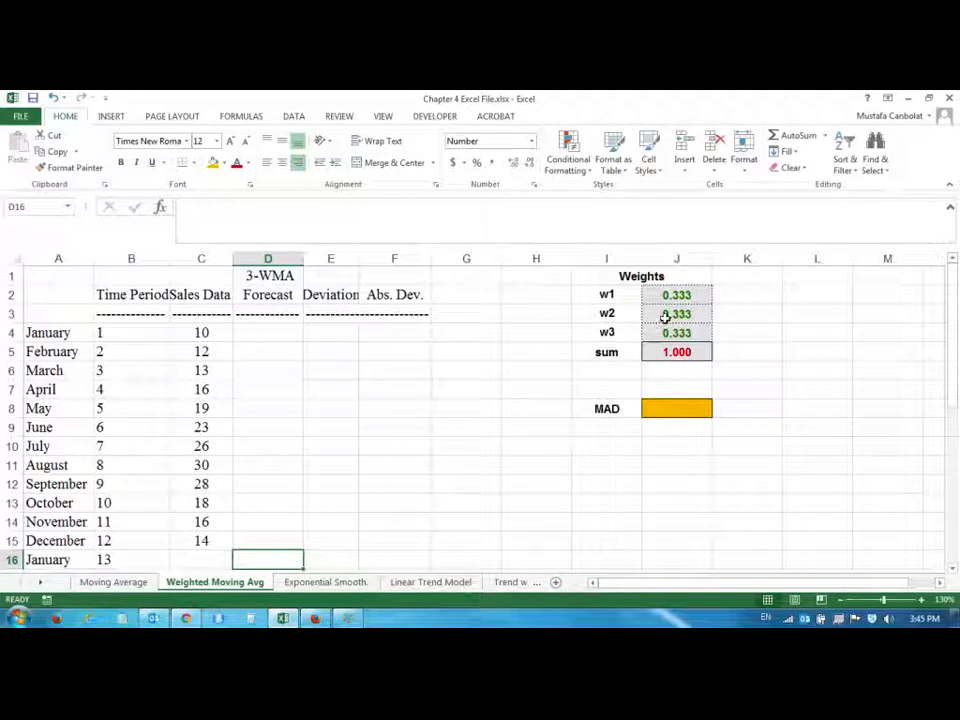
pyautogui.scroll(-3)
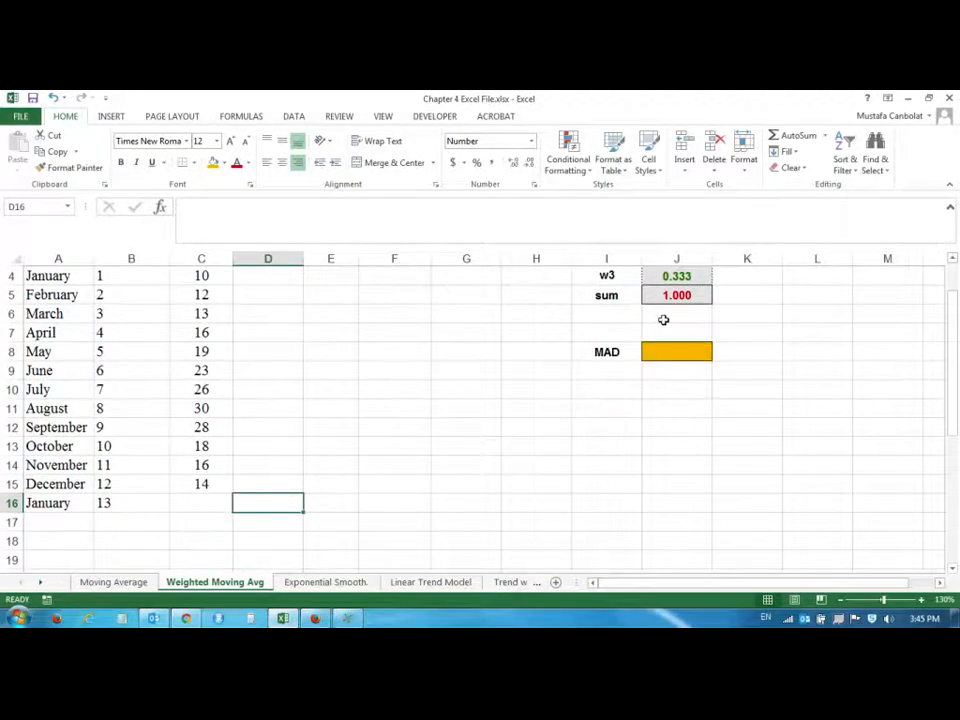
pyautogui.write('=')
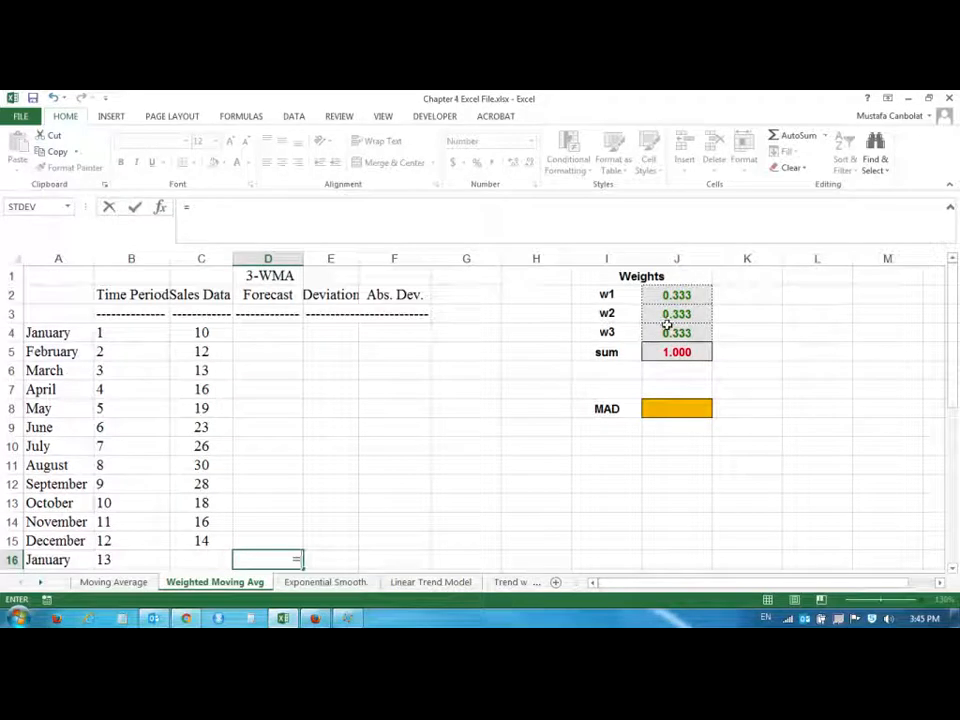
pyautogui.moveTo(632, 332)
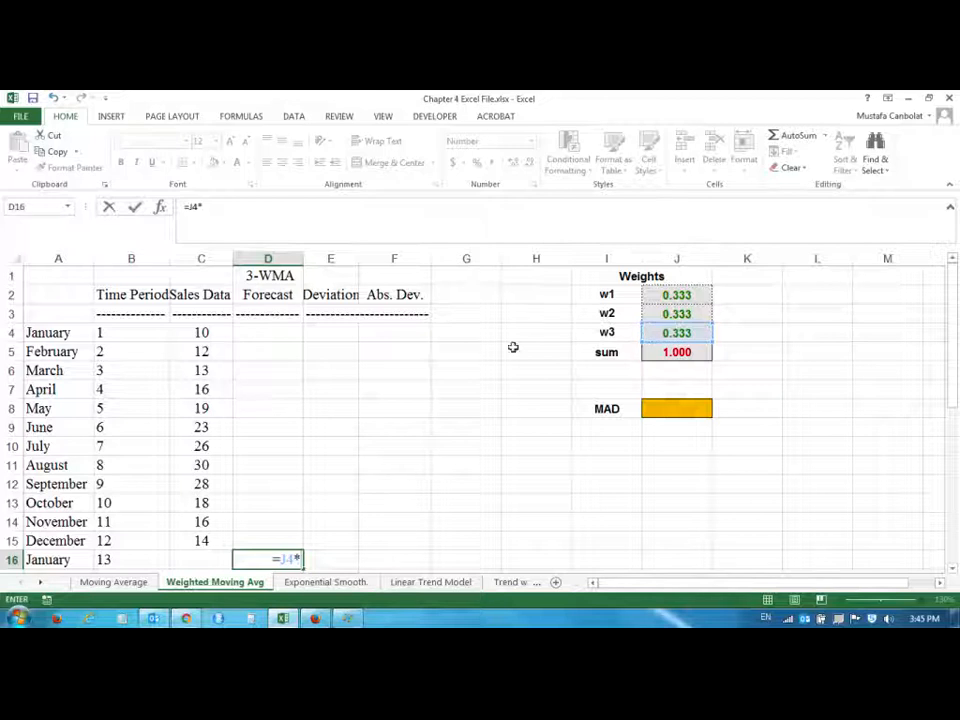
pyautogui.click(131, 540)
pyautogui.write('C15+J3*C14+')
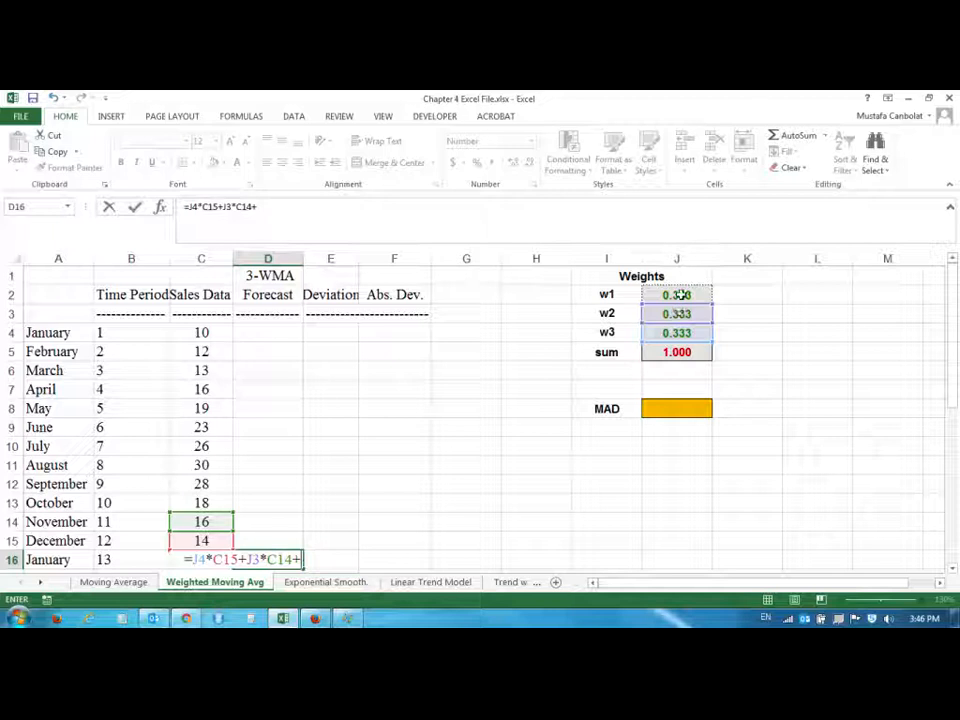
pyautogui.click(677, 294)
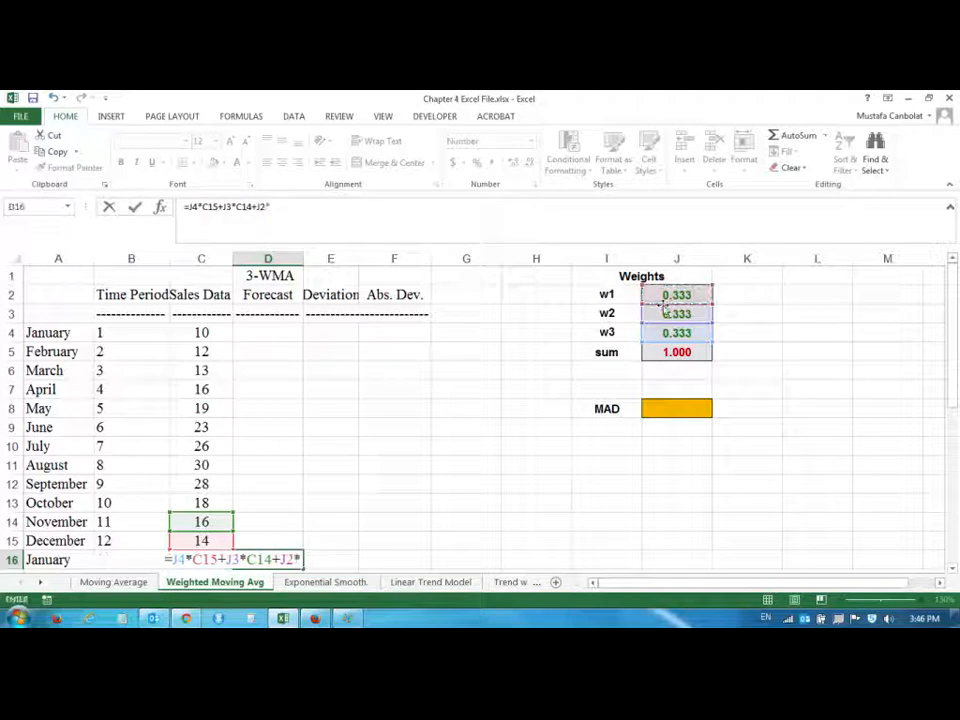
pyautogui.click(201, 502)
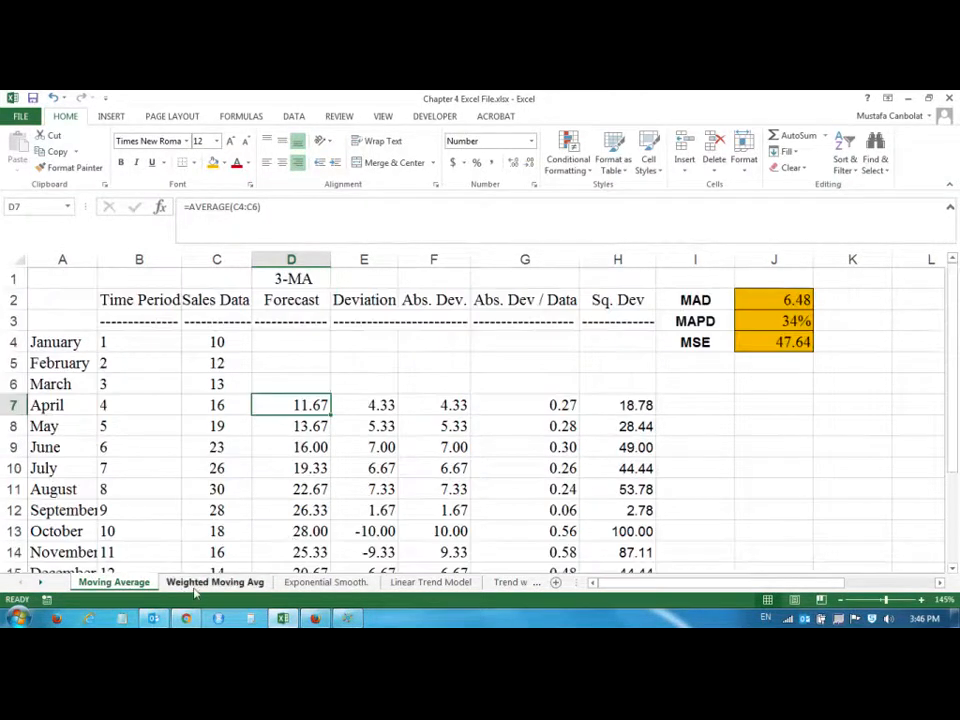
# Compare the weighted forecasts 11.67 through 16.00 against the Moving Average sheet
pyautogui.click(214, 581)
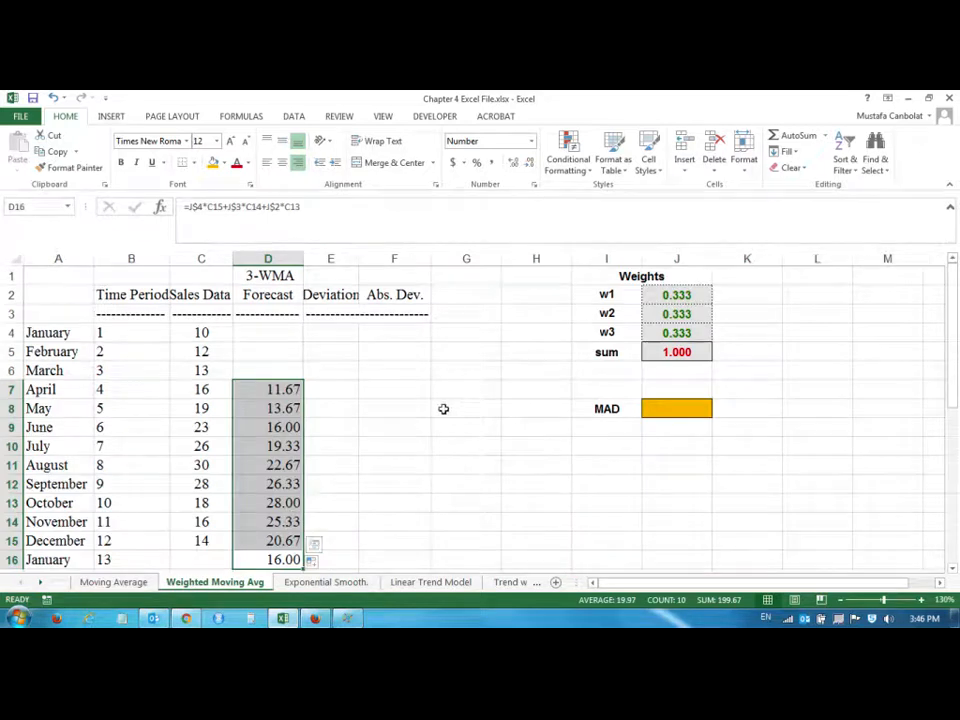
pyautogui.moveTo(369, 377)
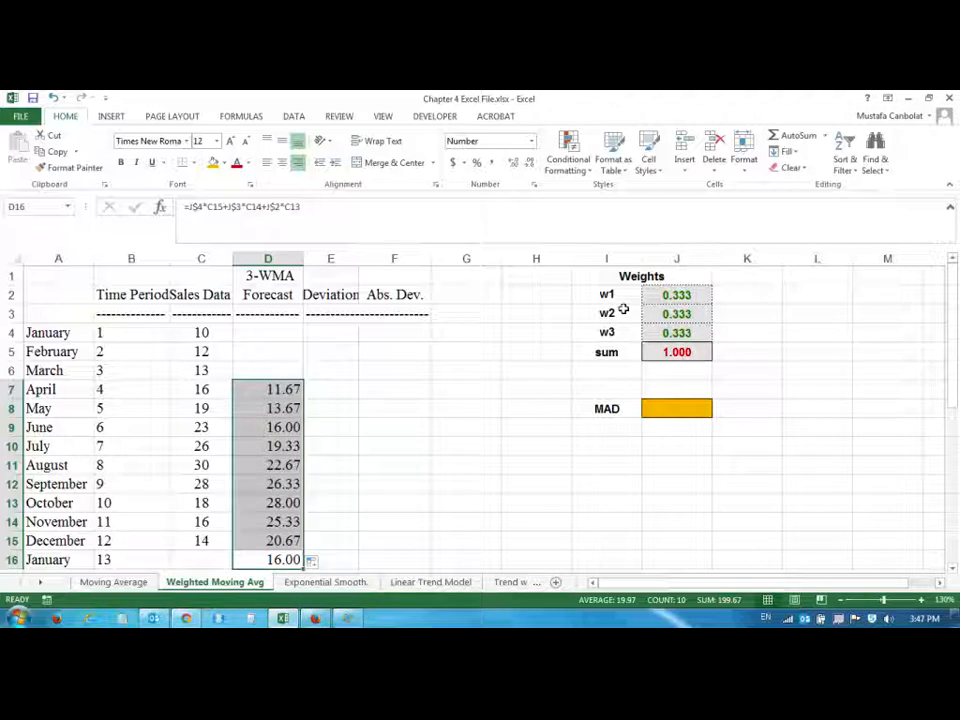
pyautogui.scroll(-3)
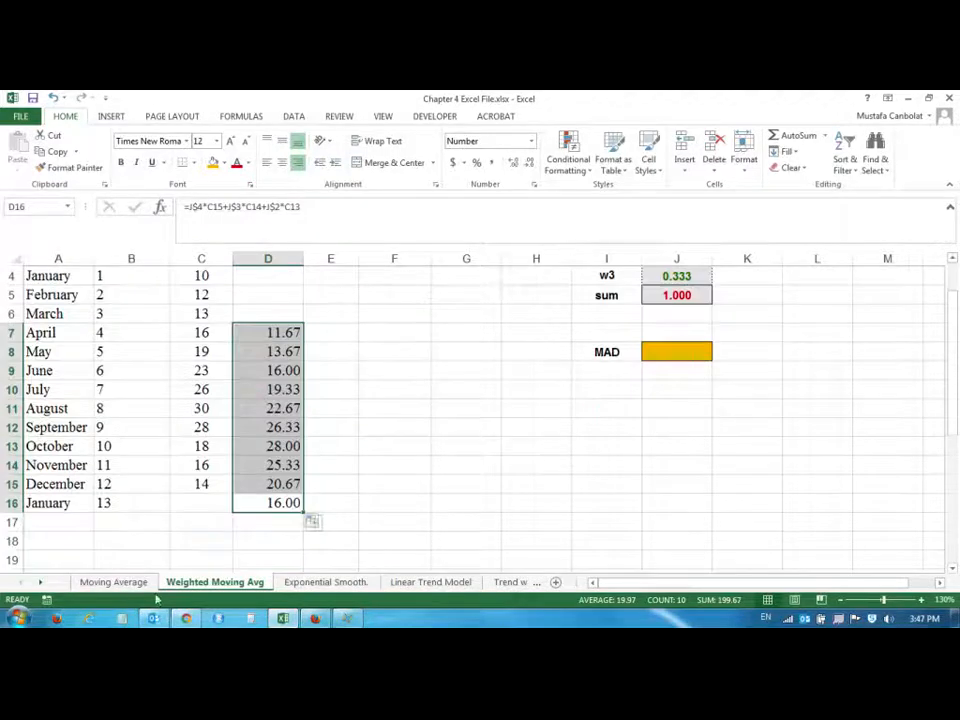
pyautogui.click(113, 581)
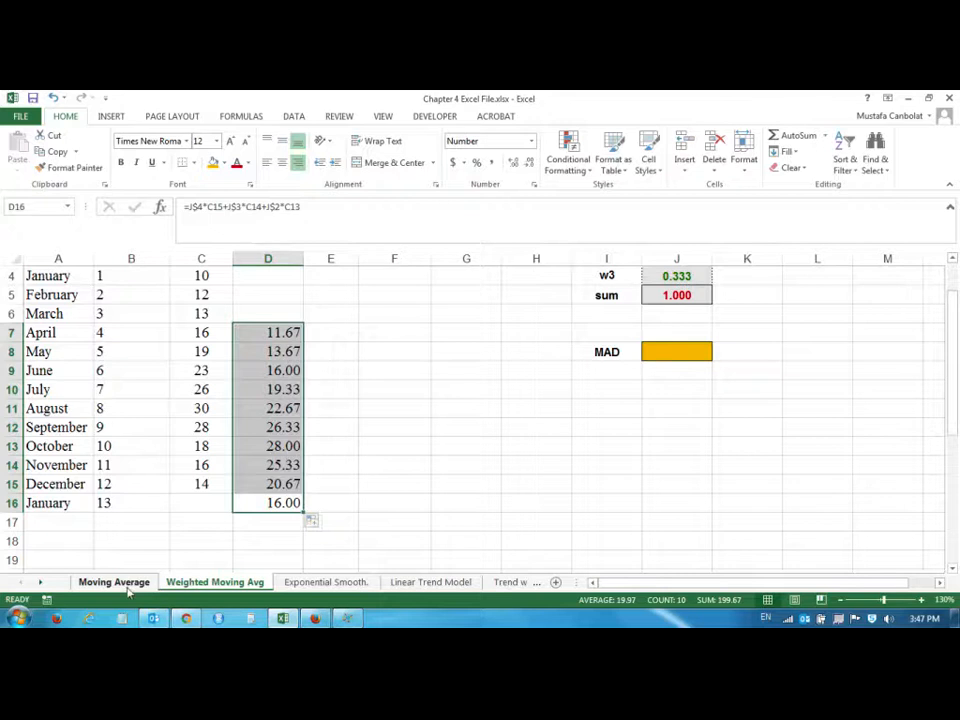
pyautogui.click(214, 581)
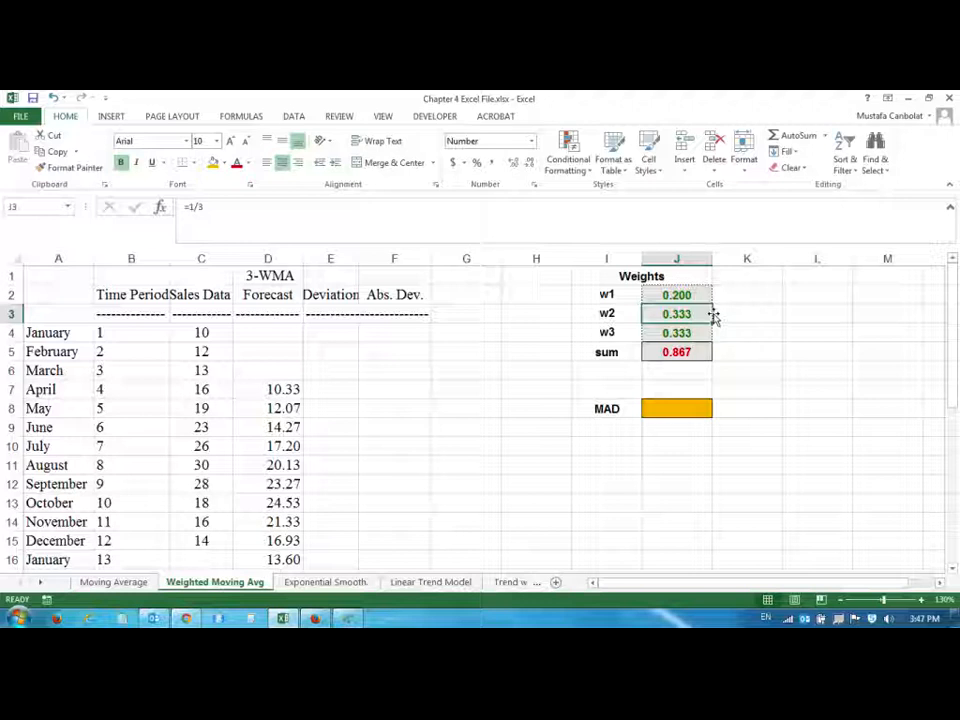
pyautogui.moveTo(673, 377)
pyautogui.write('0.500')
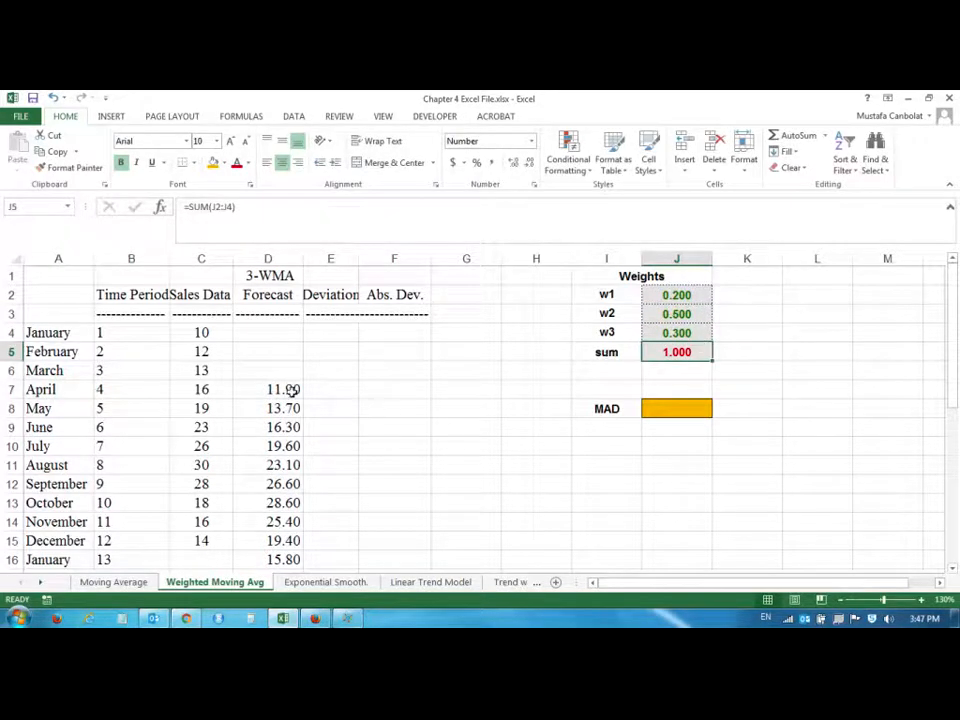
pyautogui.click(268, 559)
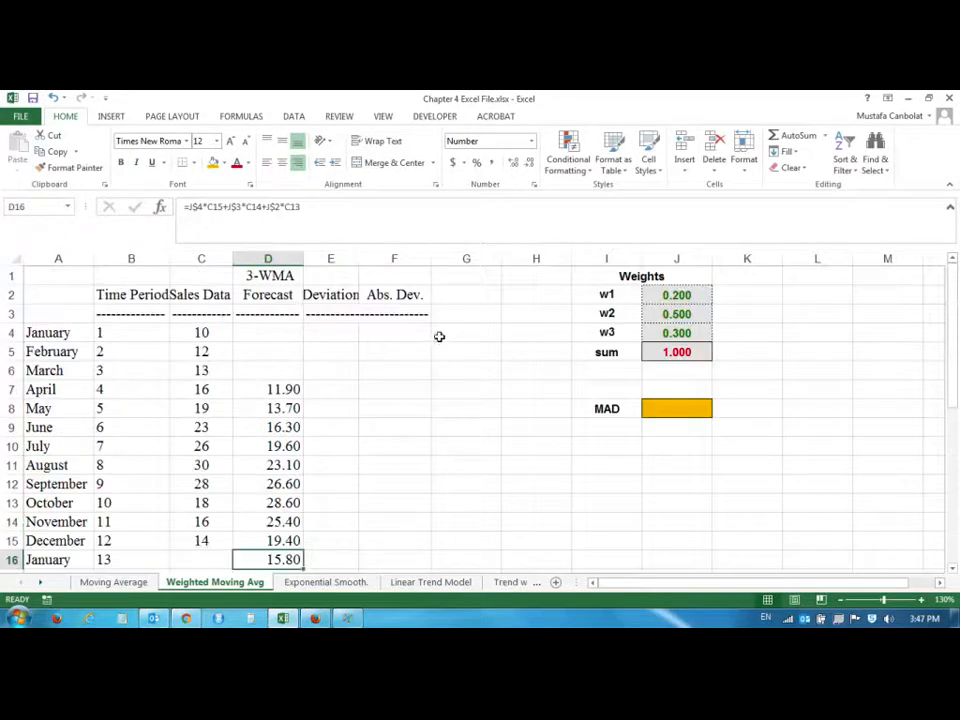
pyautogui.click(113, 581)
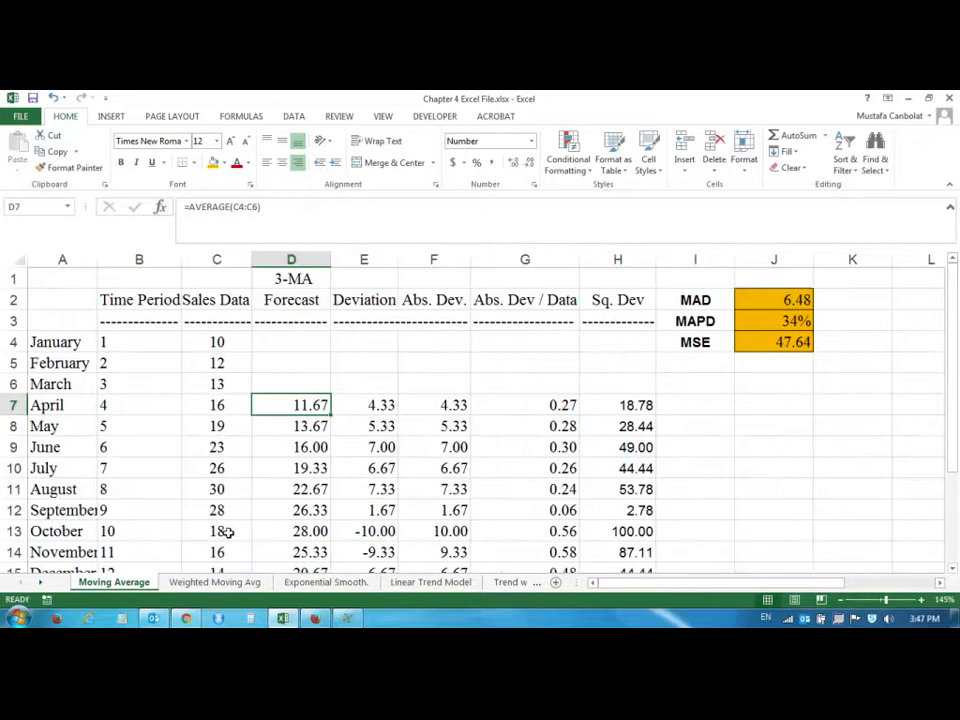
pyautogui.click(214, 581)
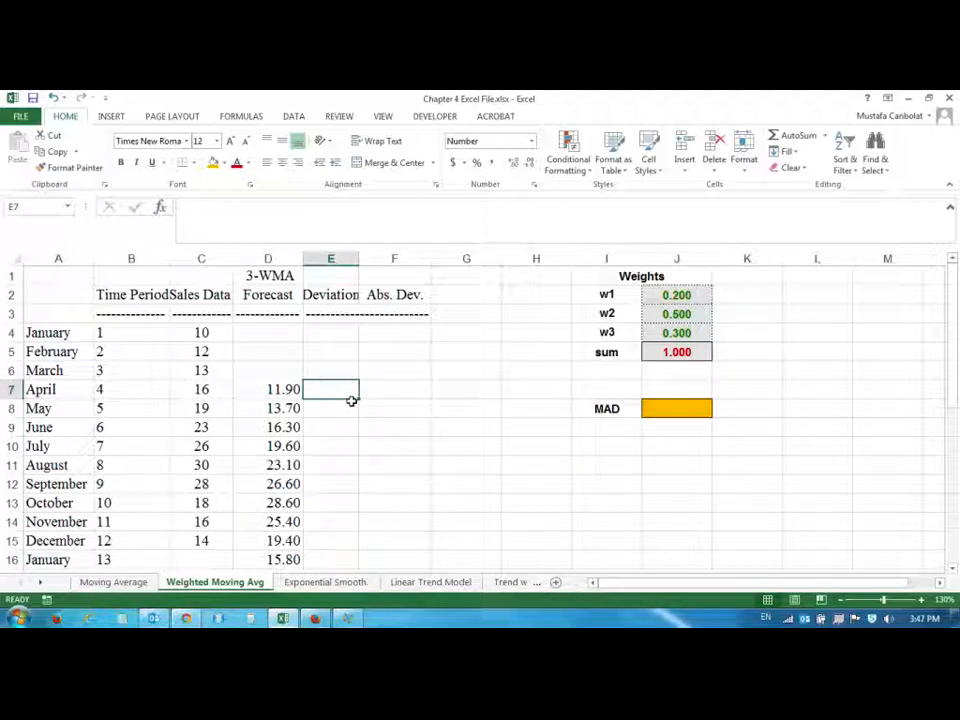
# Fill deviations =C7-D7 and absolute deviations =ABS(E7) for April through December
pyautogui.write('=C7-D7')
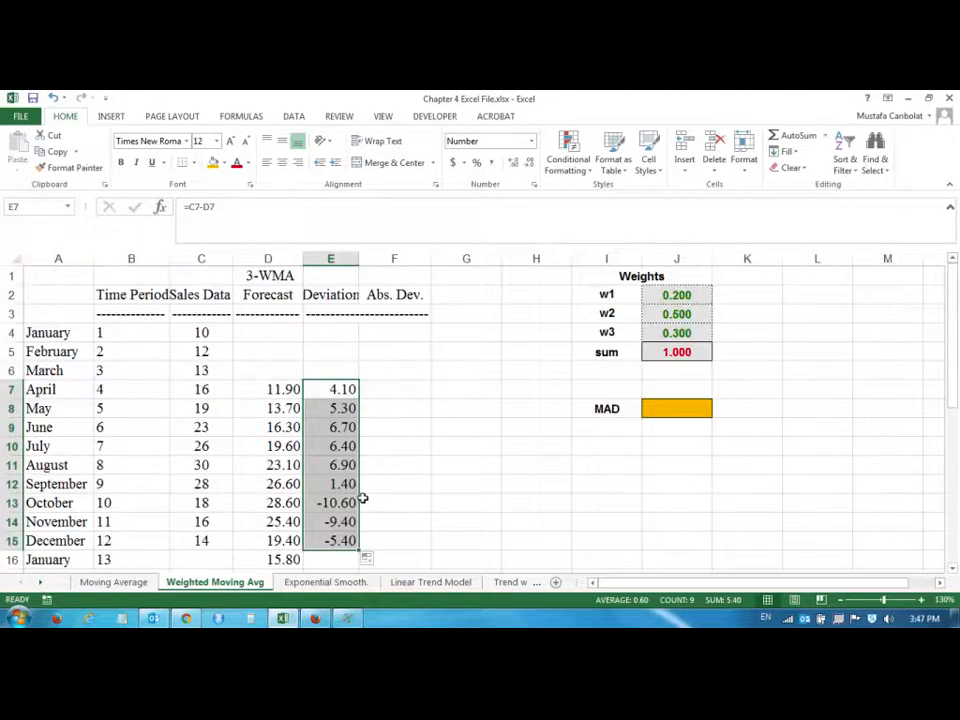
pyautogui.click(394, 389)
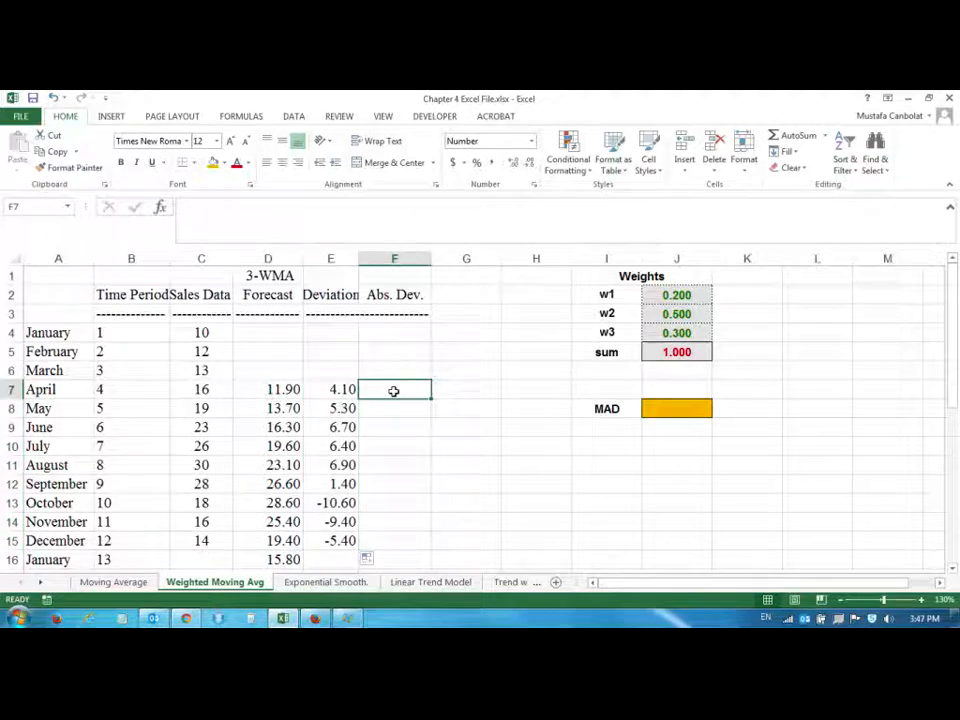
pyautogui.write('=ABS(')
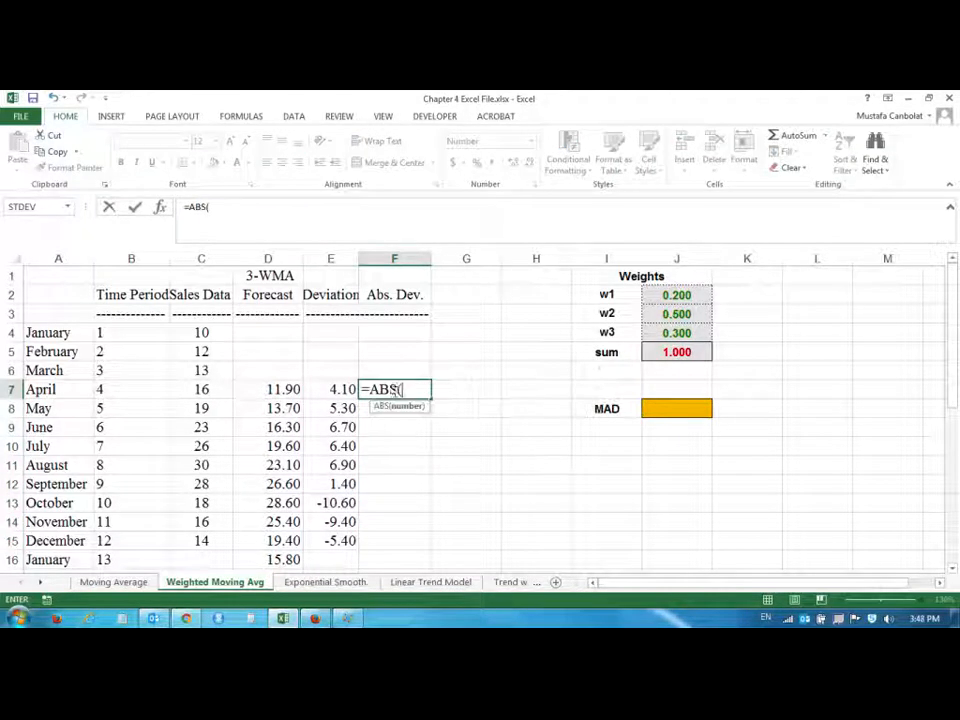
pyautogui.click(330, 389)
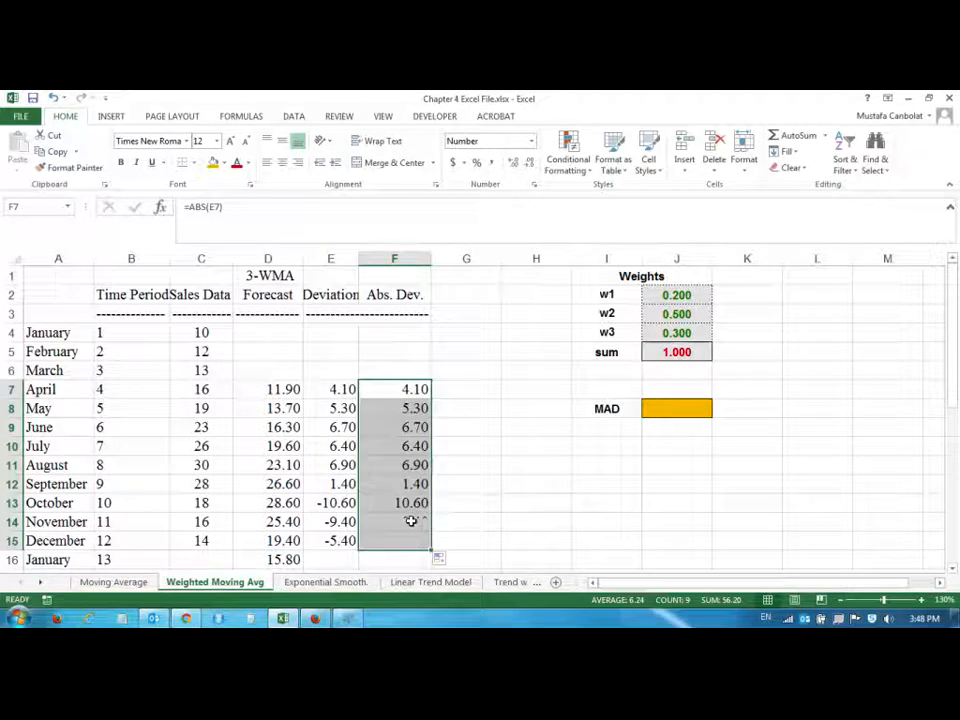
pyautogui.click(677, 408)
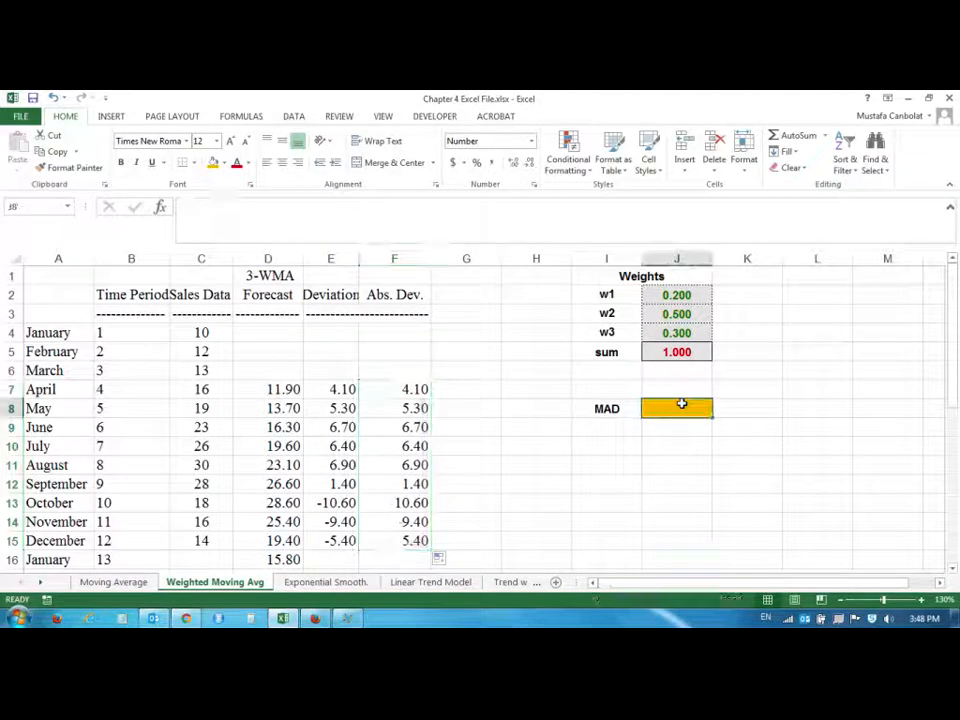
# Enter =AVERAGE(F7:F15) in J8 so MAD shows 3.67
pyautogui.write('=AVERAGE(')
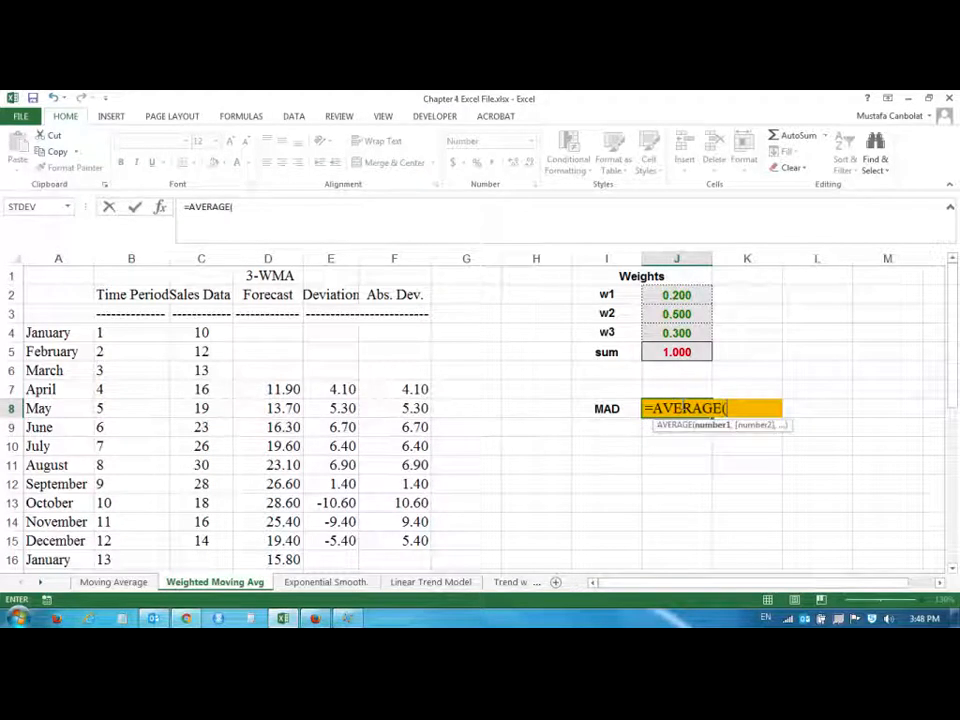
pyautogui.moveTo(515, 478)
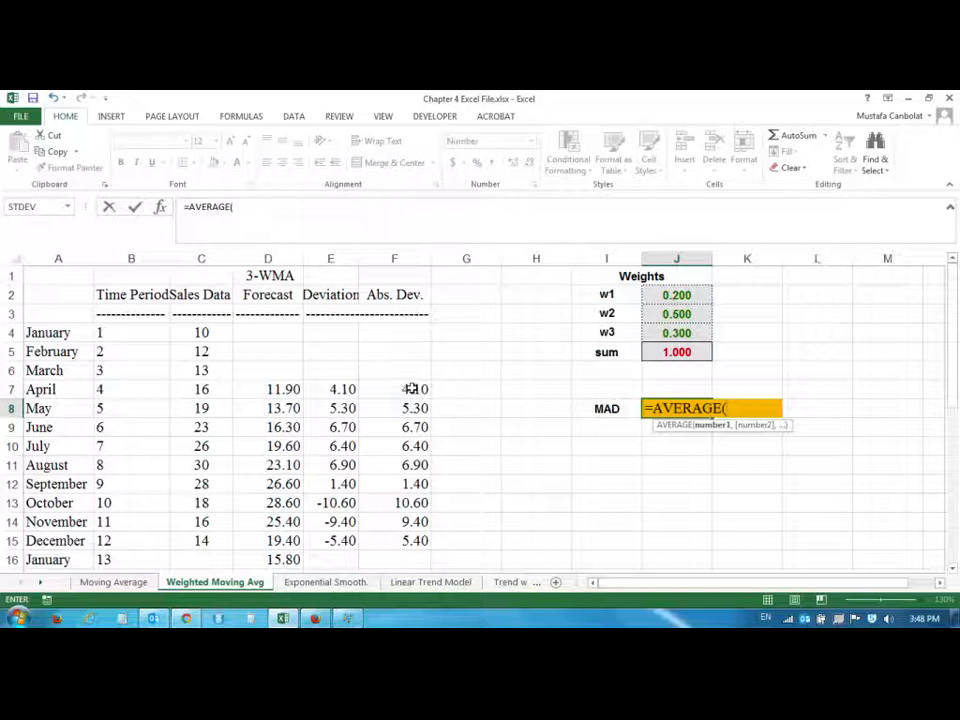
pyautogui.moveTo(394, 389); pyautogui.dragTo(394, 540)
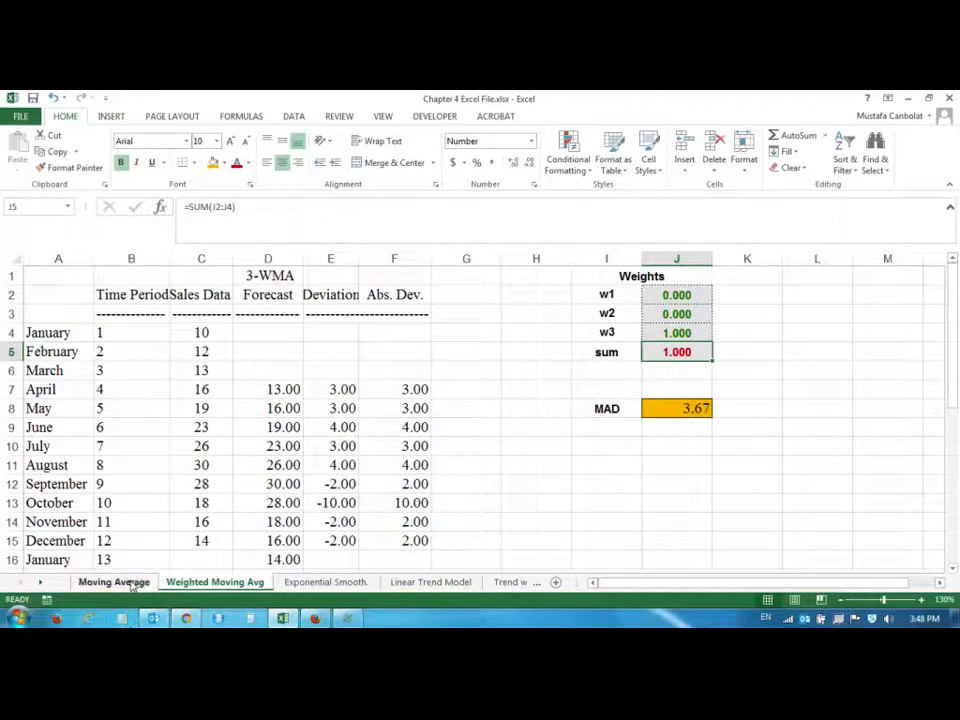
# Compare with Moving Average's MAD 6.48, then review weights 0, 0, 1 and MAD 3.67
pyautogui.click(114, 581)
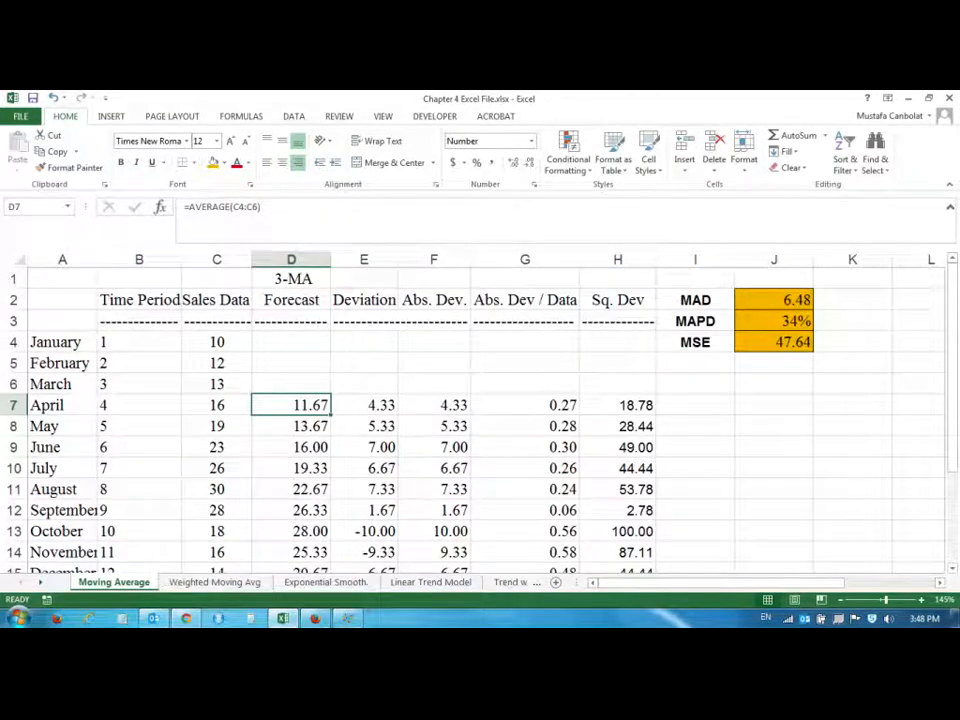
pyautogui.click(214, 582)
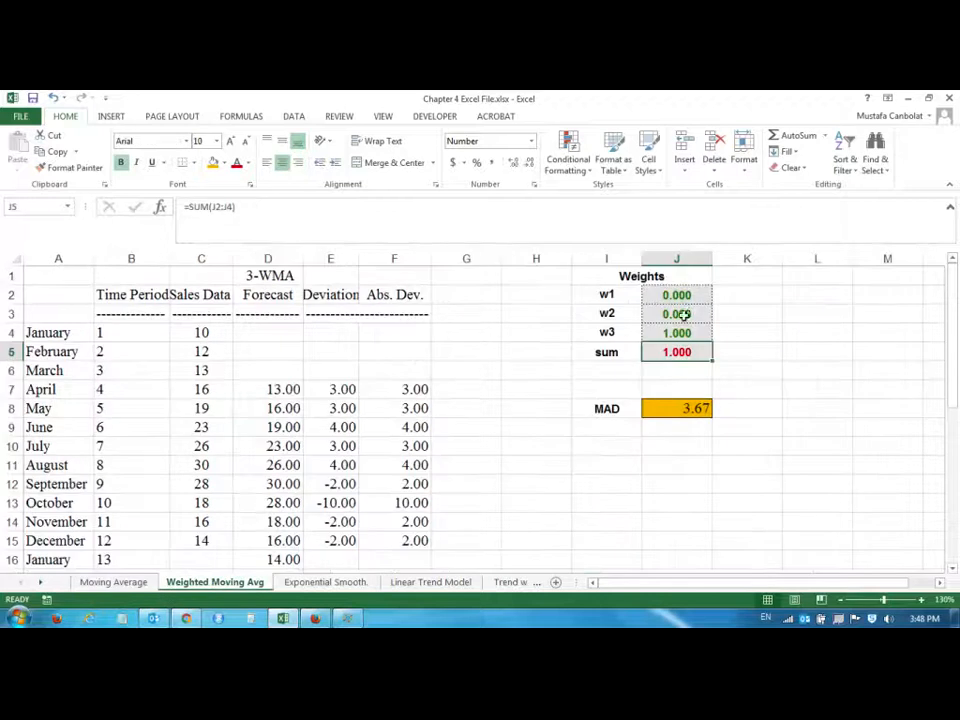
pyautogui.click(677, 314)
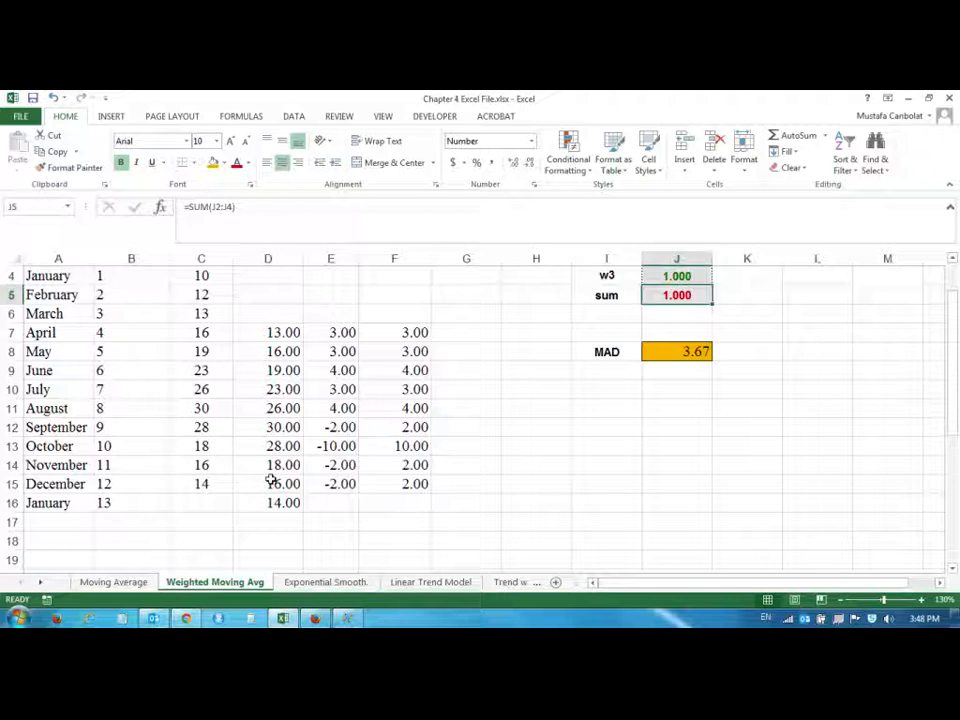
pyautogui.moveTo(234, 366)
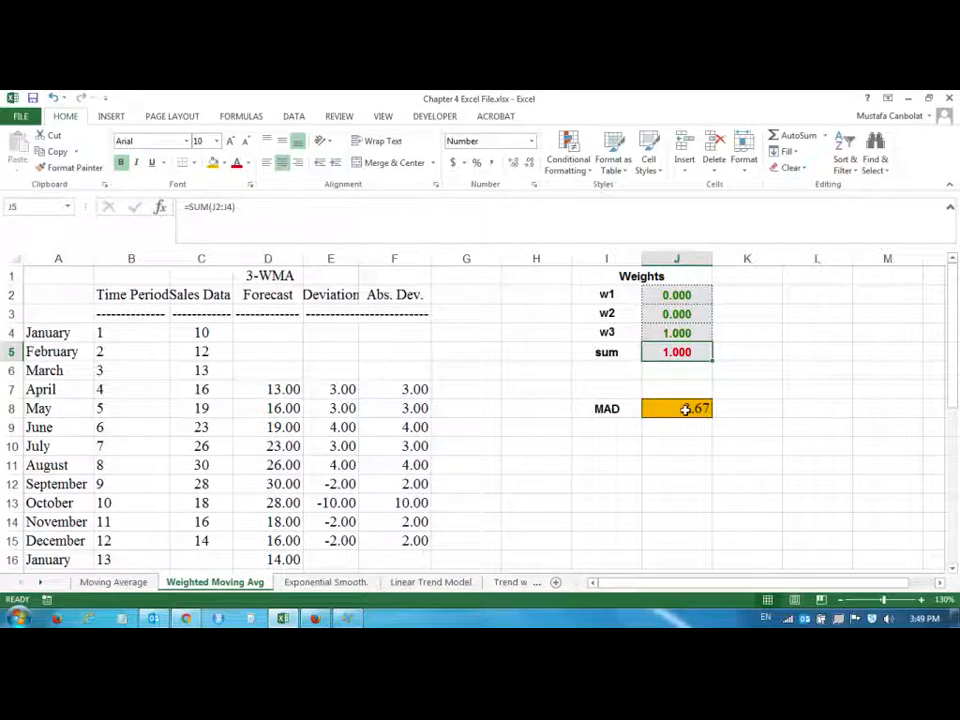
pyautogui.click(677, 408)
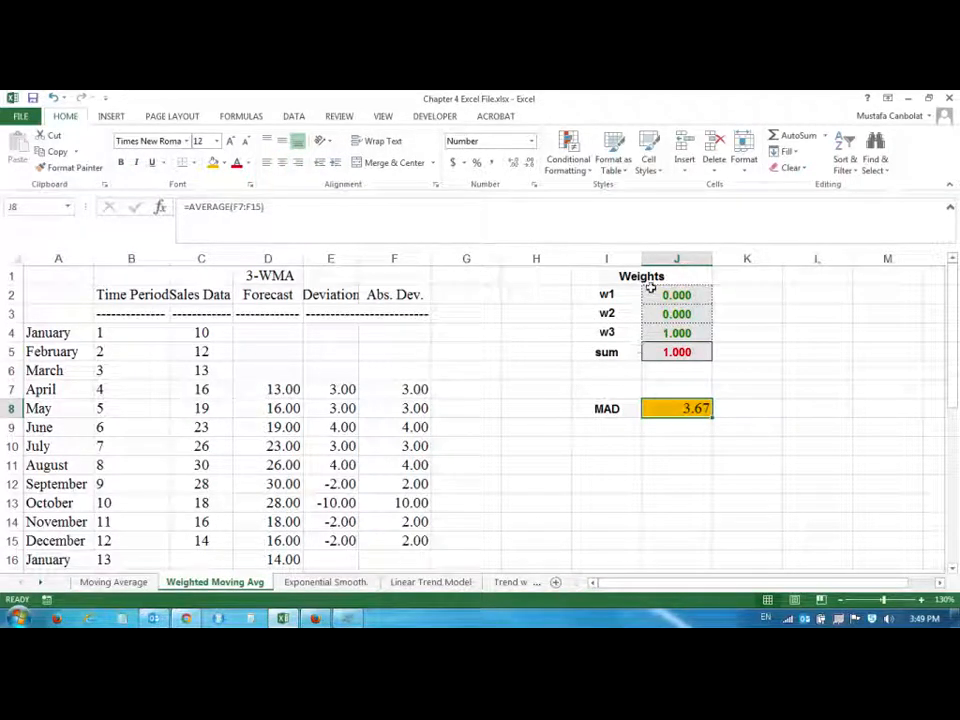
pyautogui.click(746, 370)
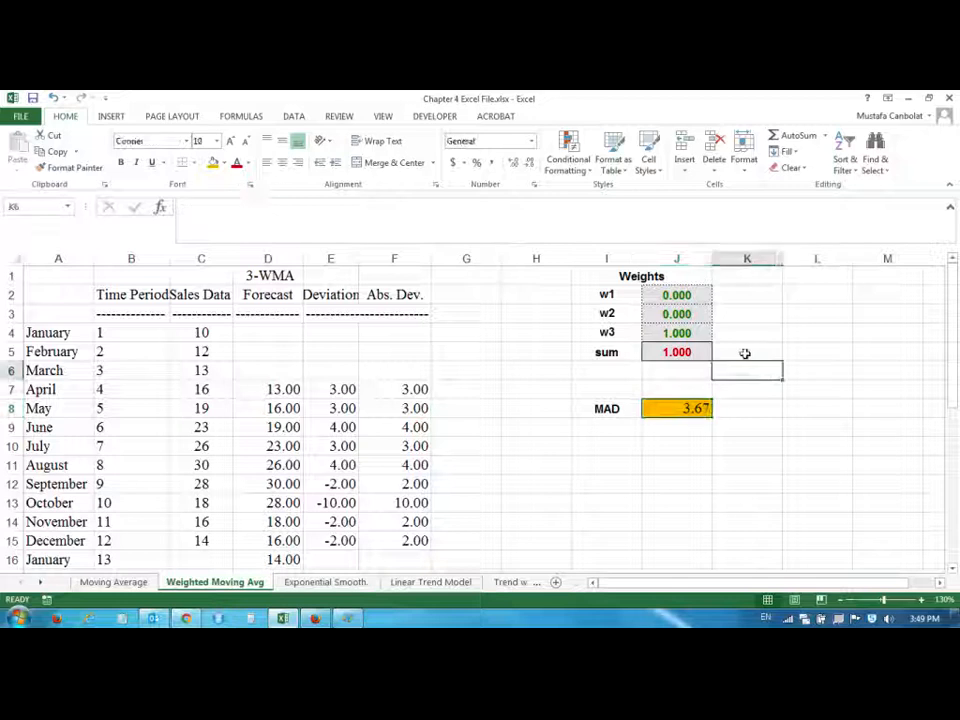
pyautogui.click(746, 370)
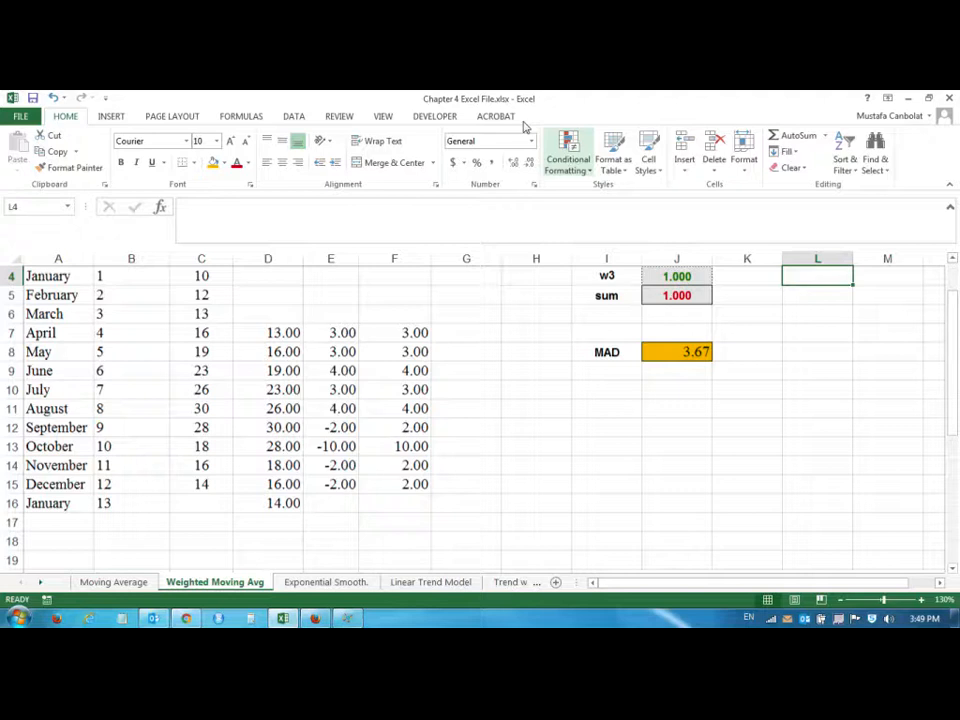
# Locate Solver under Data and note the Alt, T, I add-ins shortcut below MAD
pyautogui.click(294, 116)
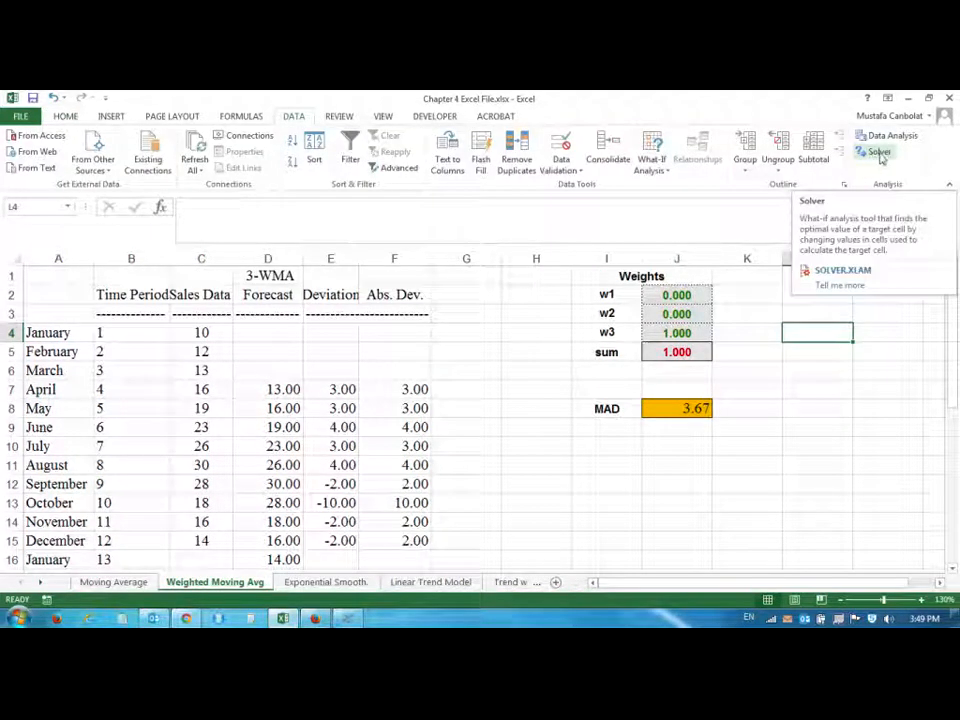
pyautogui.moveTo(913, 160)
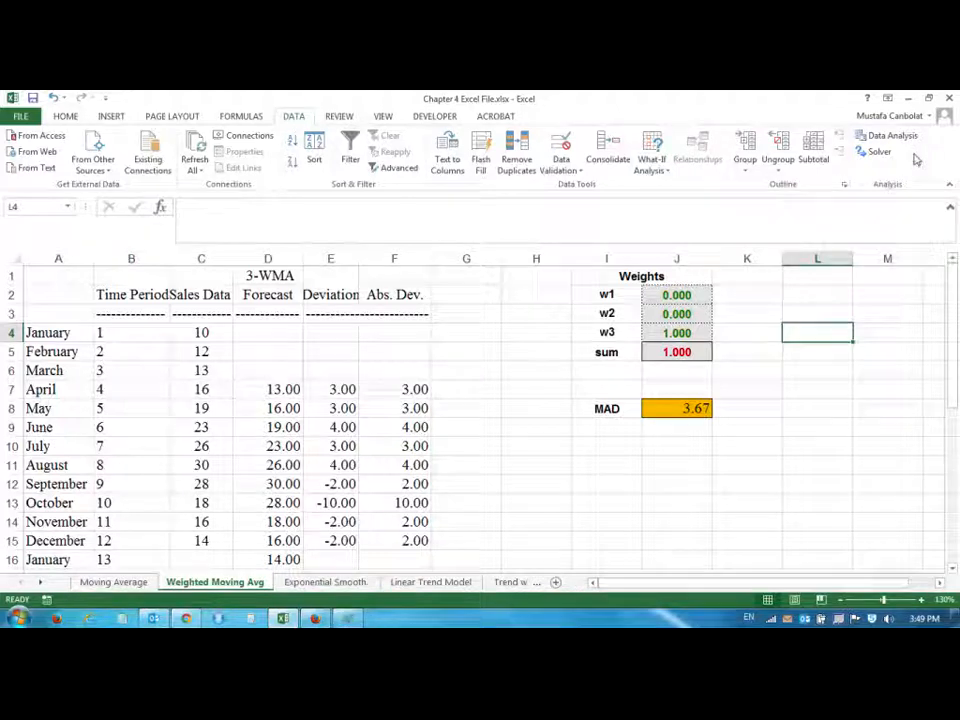
pyautogui.moveTo(878, 151)
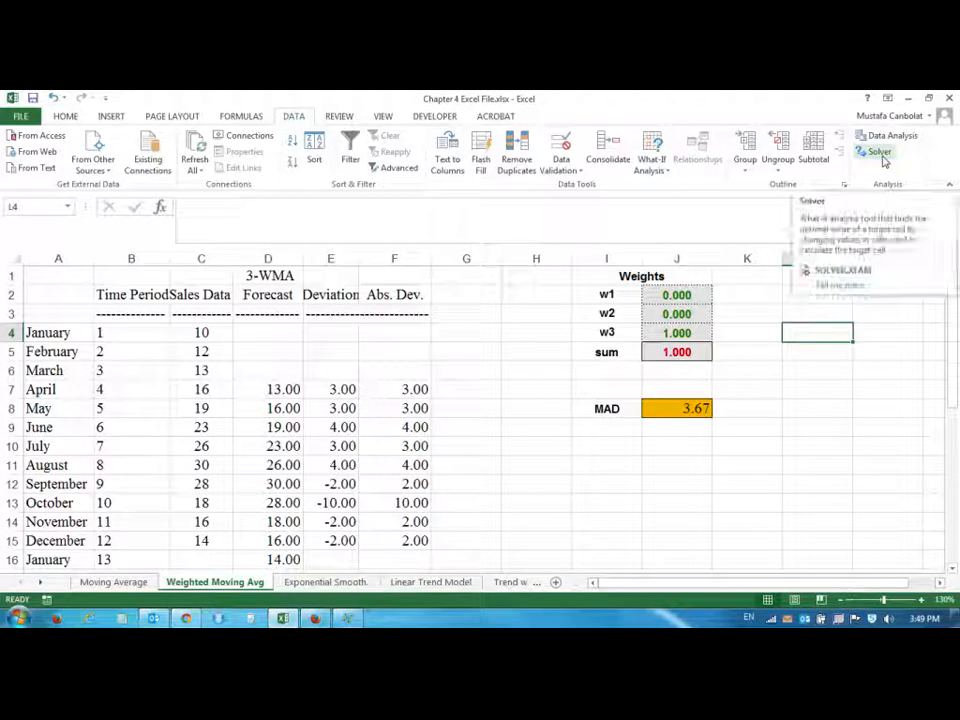
pyautogui.moveTo(890, 165)
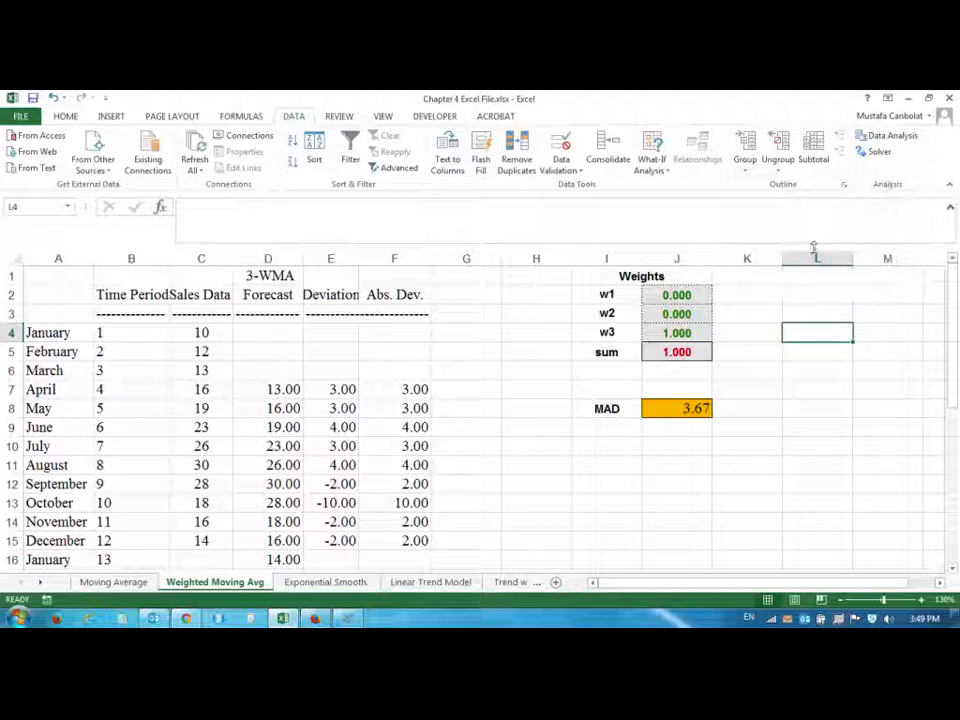
pyautogui.click(606, 446)
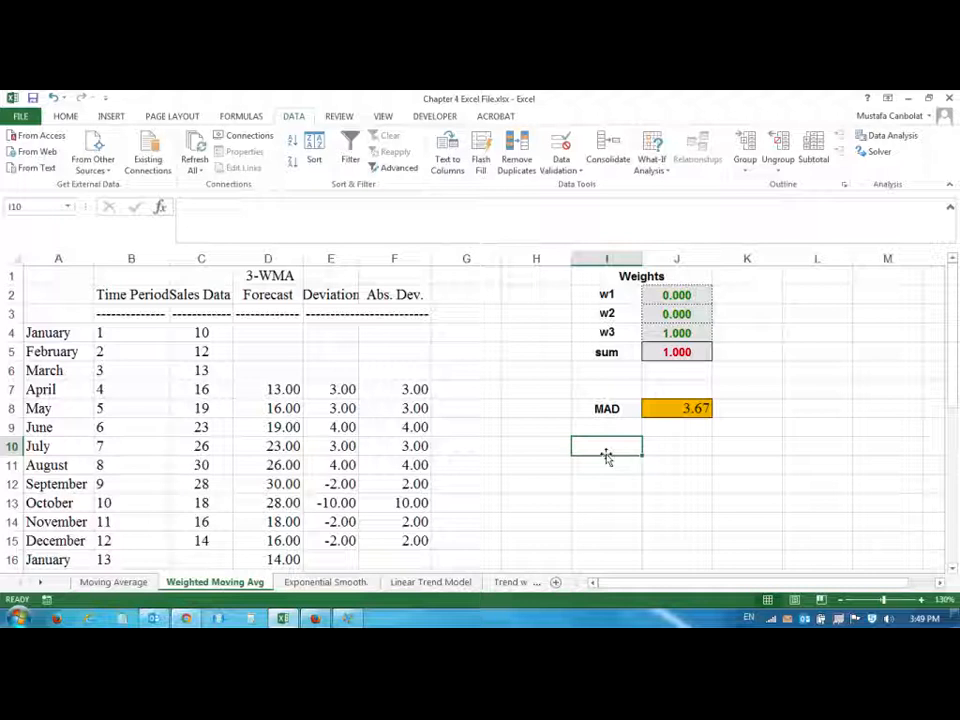
pyautogui.write('Alt')
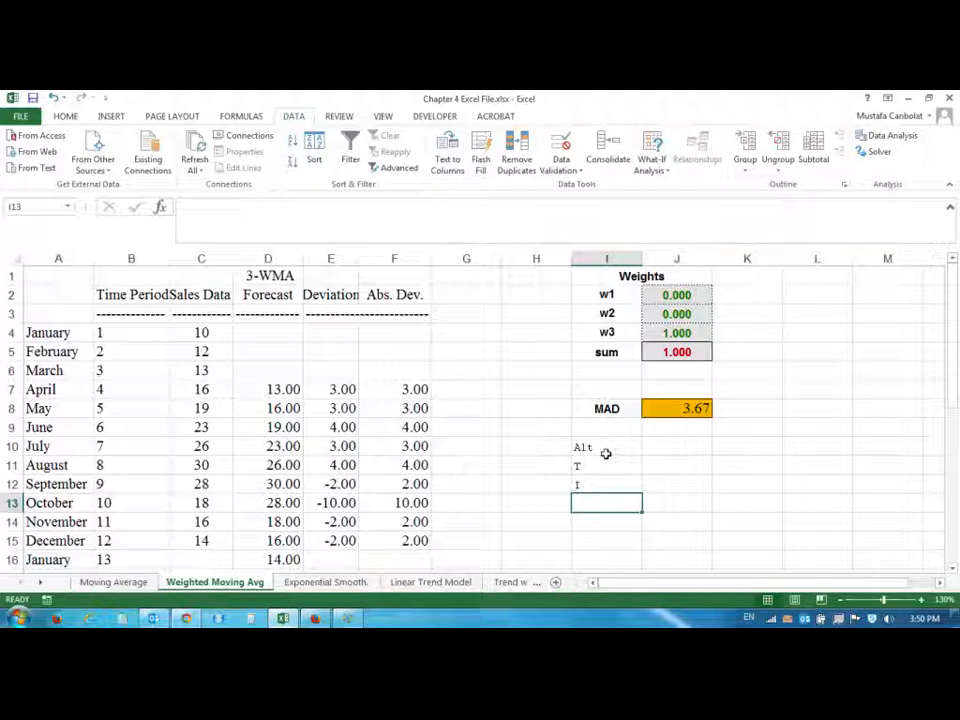
pyautogui.moveTo(626, 440)
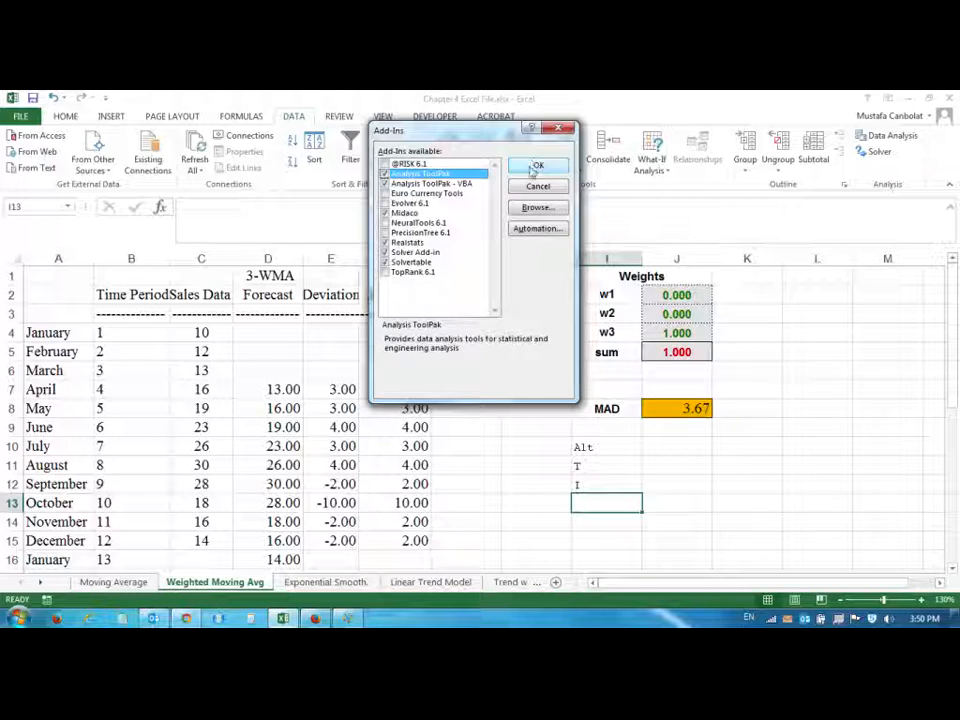
pyautogui.click(537, 165)
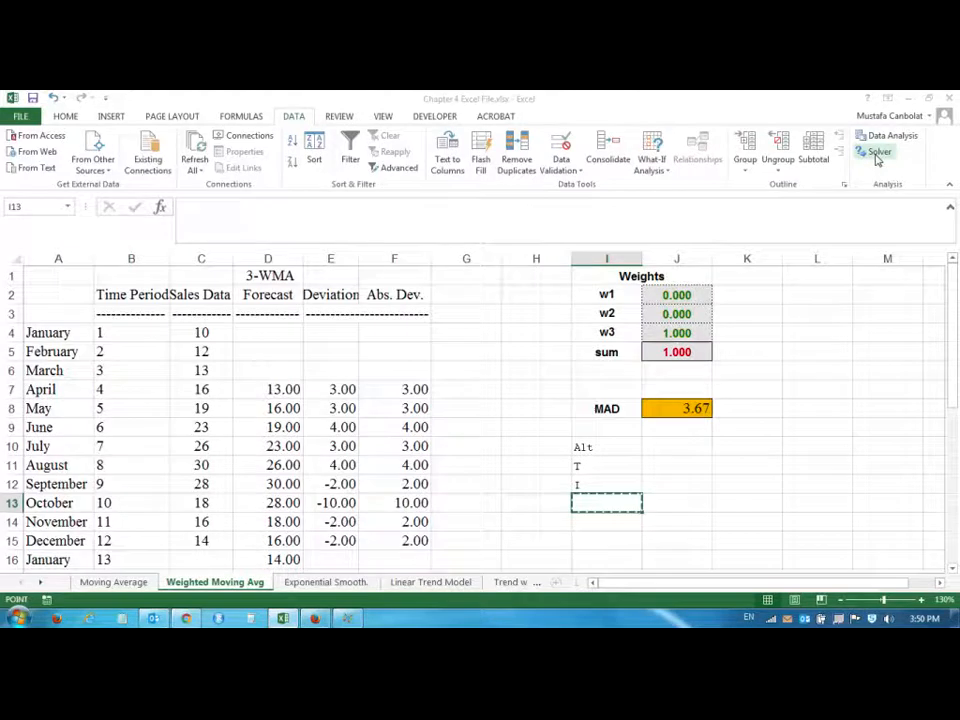
# Open Solver with objective $J$8 minimized over changing cells $J$2:$J$4
pyautogui.click(879, 151)
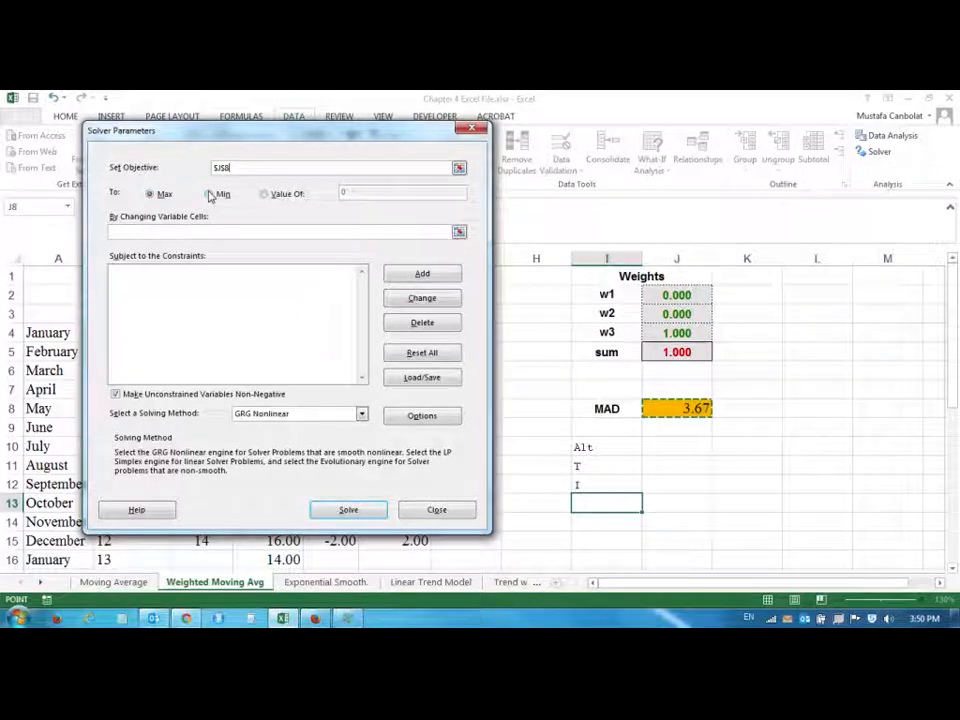
pyautogui.click(210, 193)
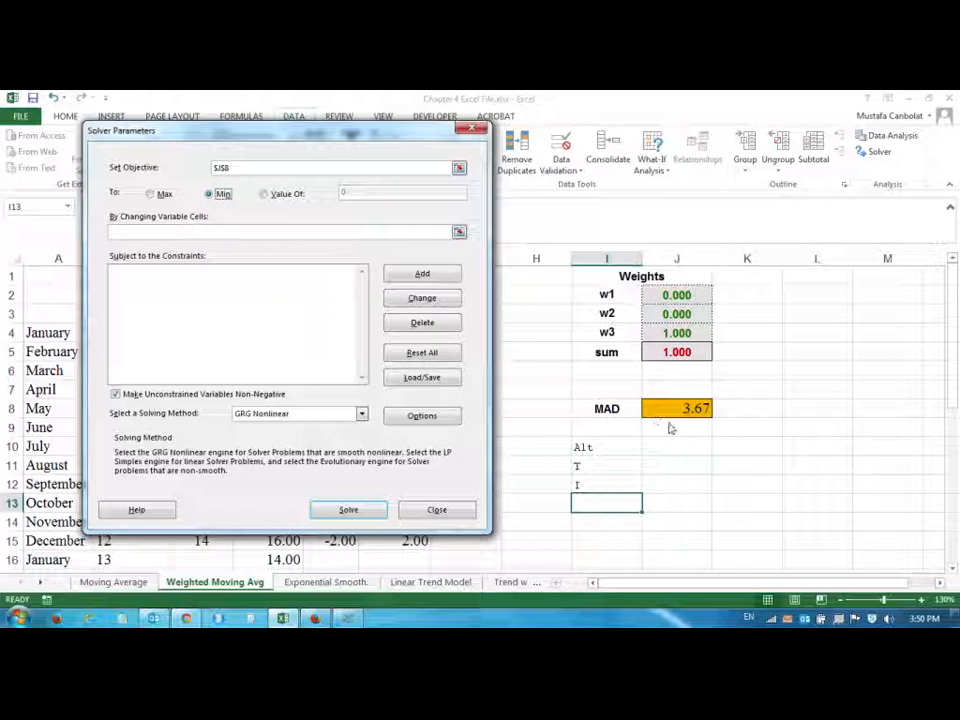
pyautogui.moveTo(450, 408)
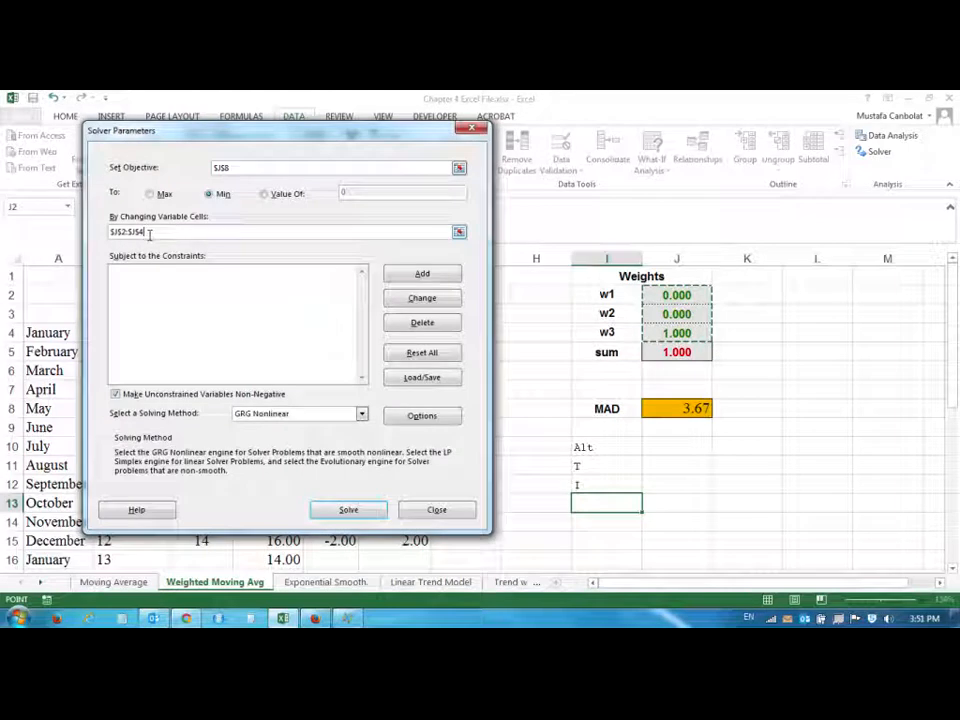
pyautogui.moveTo(335, 297)
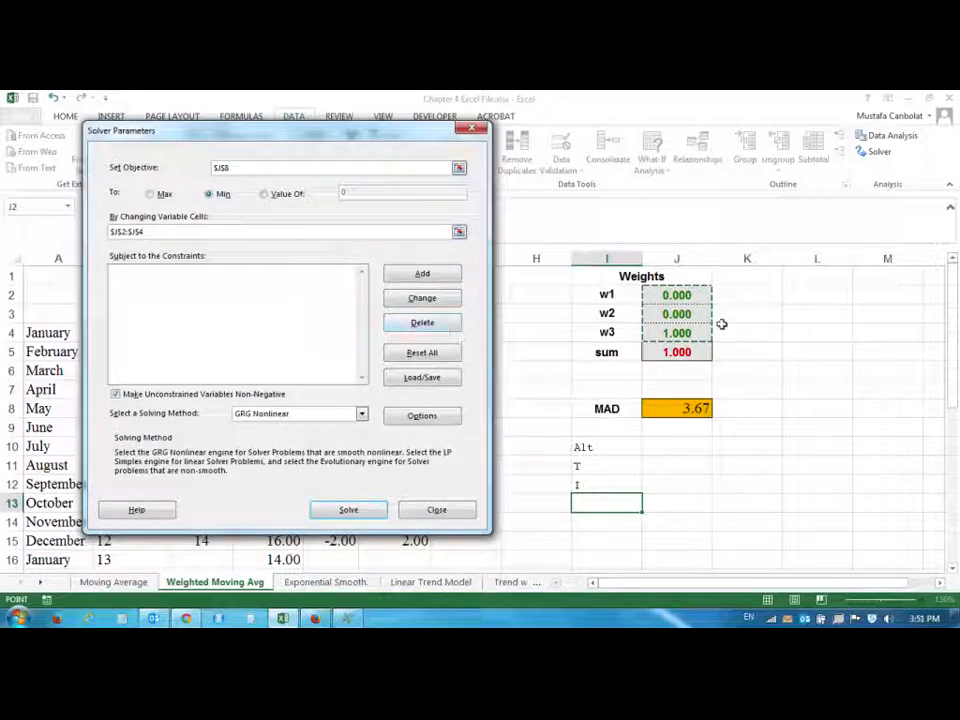
pyautogui.moveTo(667, 333)
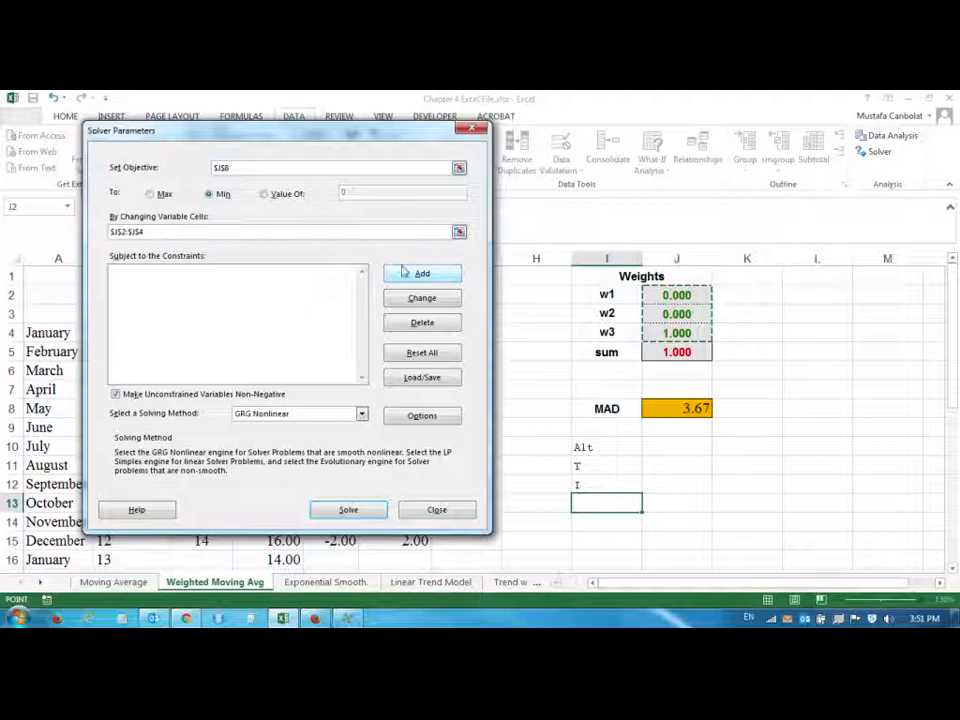
# Add the constraint $J$5 = 1 and solve the MAD minimization
pyautogui.click(421, 273)
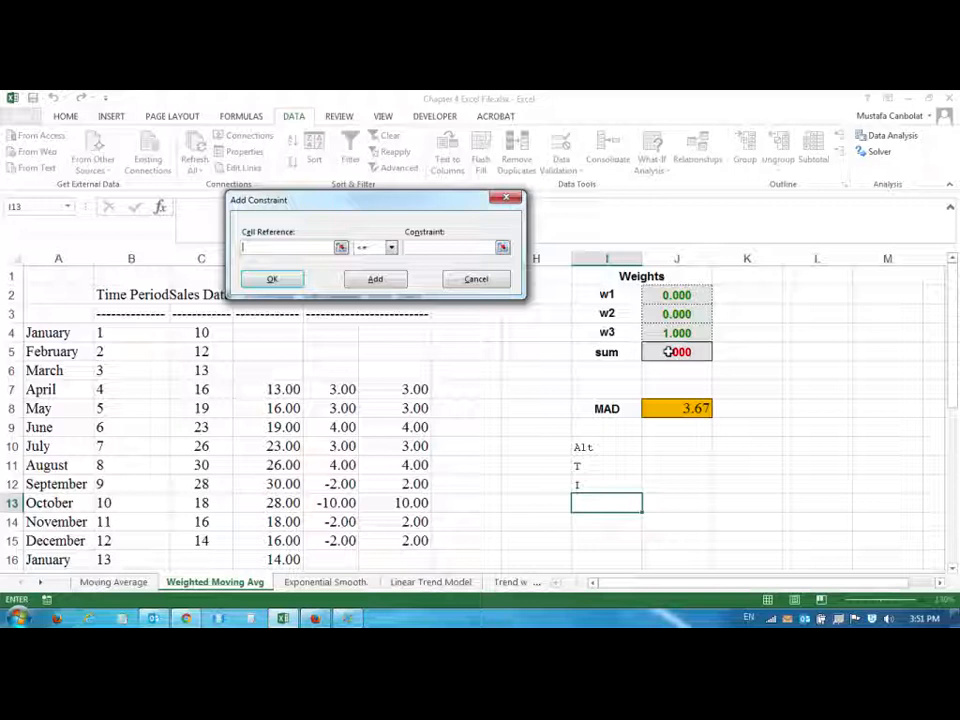
pyautogui.click(391, 247)
pyautogui.write('1')
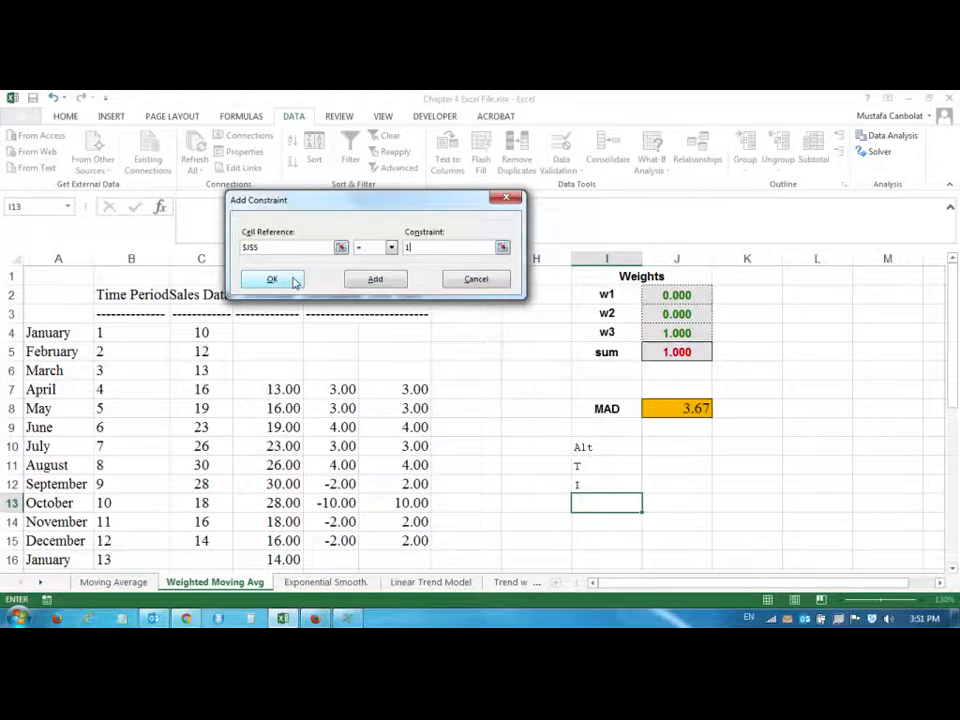
pyautogui.click(272, 279)
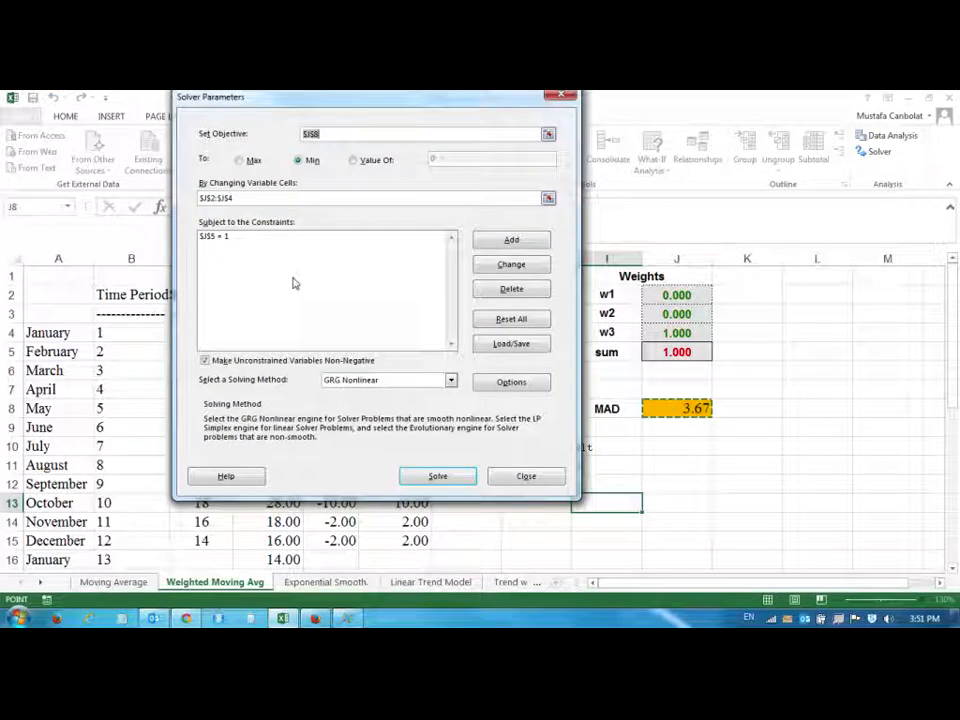
pyautogui.moveTo(261, 198)
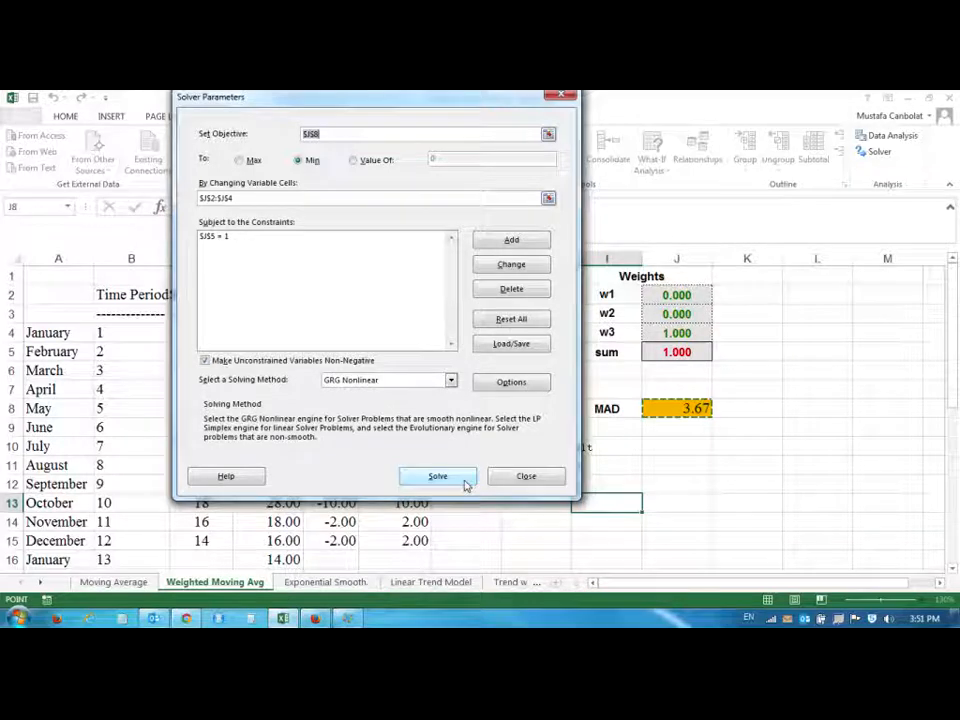
pyautogui.click(437, 475)
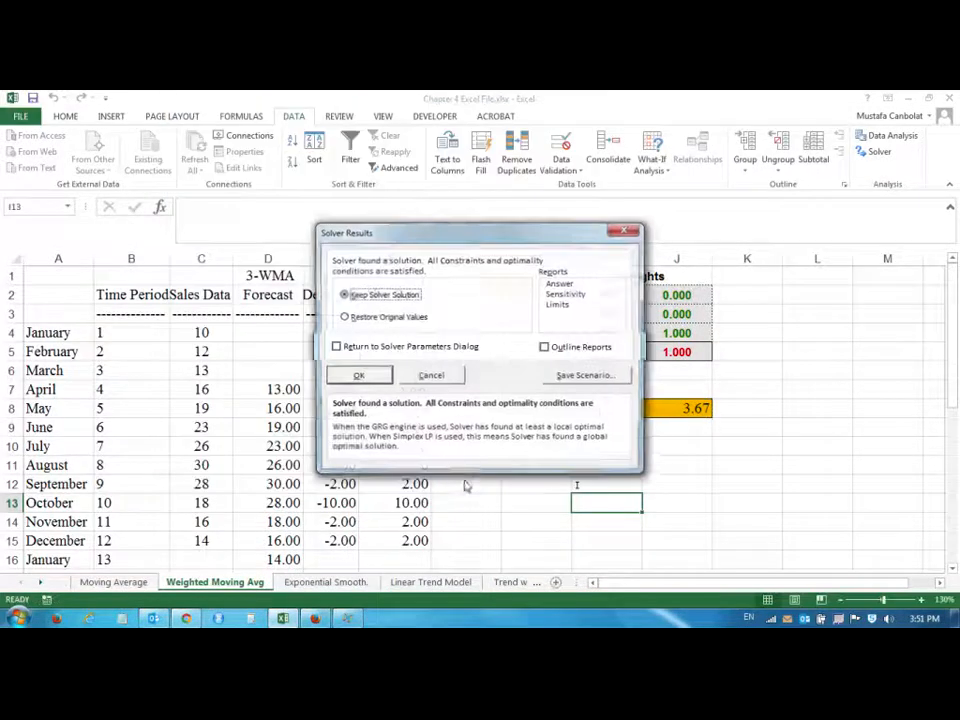
# Keep the Solver solution from the Solver Results dialog
pyautogui.click(359, 374)
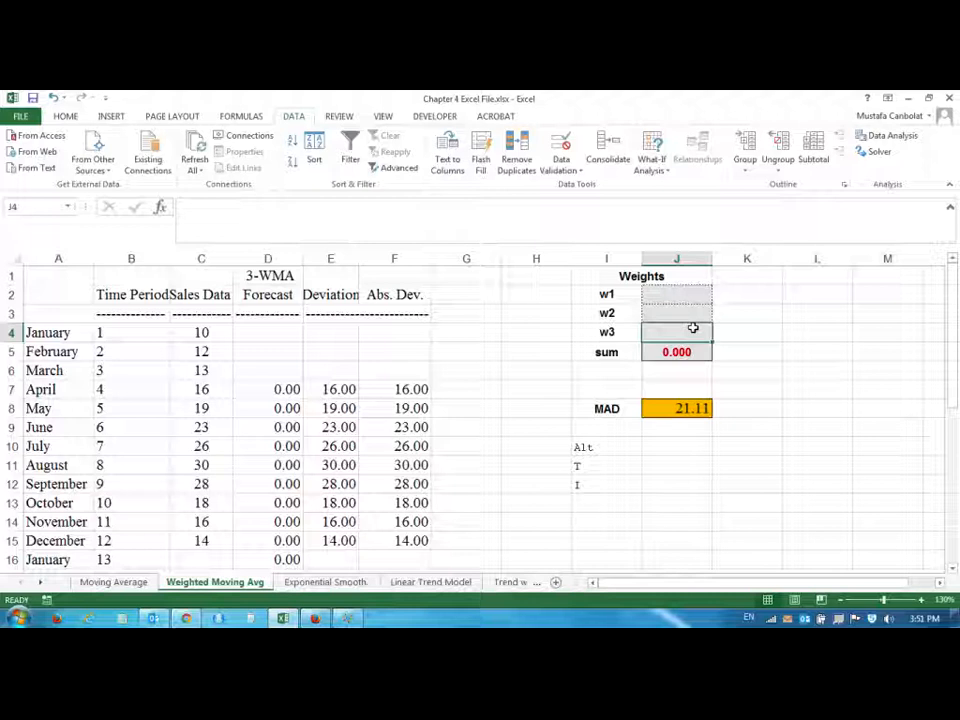
# Enter trial weights 0.3, 0.5, 0.2 in J2:J4 and re-solve, keeping weights 0, 0, 1 (MAD 3.67)
pyautogui.click(677, 294)
pyautogui.write('0.300')
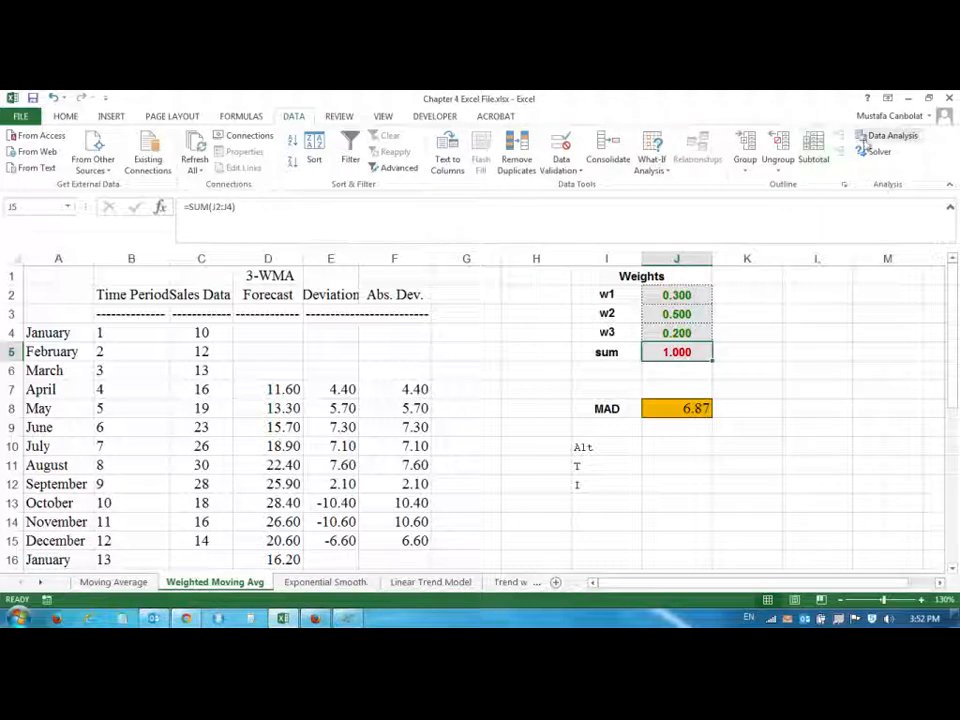
pyautogui.click(876, 151)
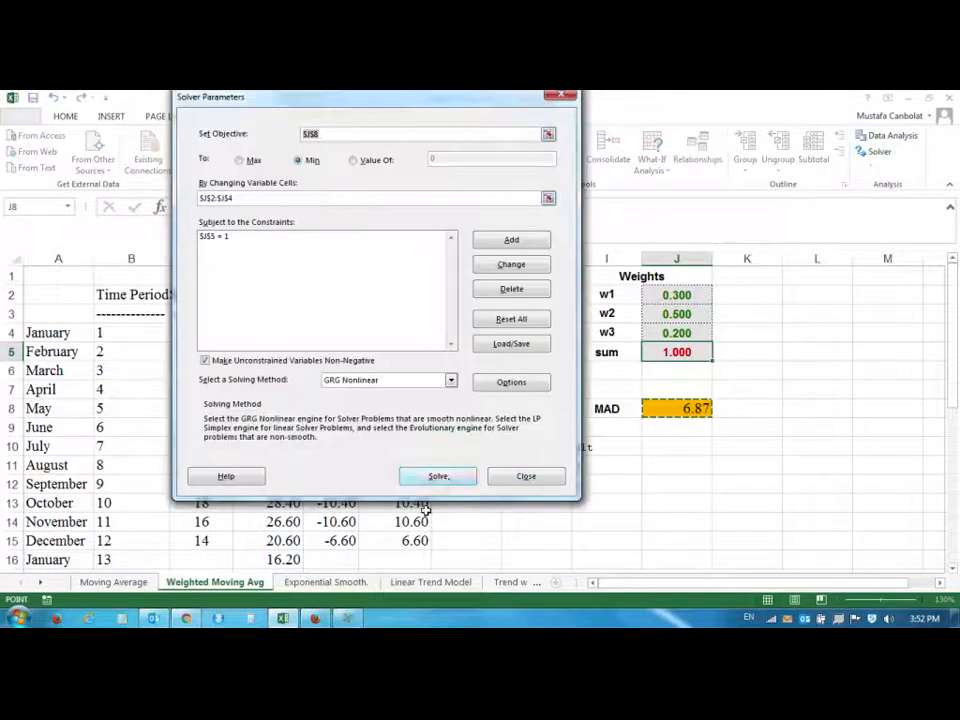
pyautogui.click(438, 476)
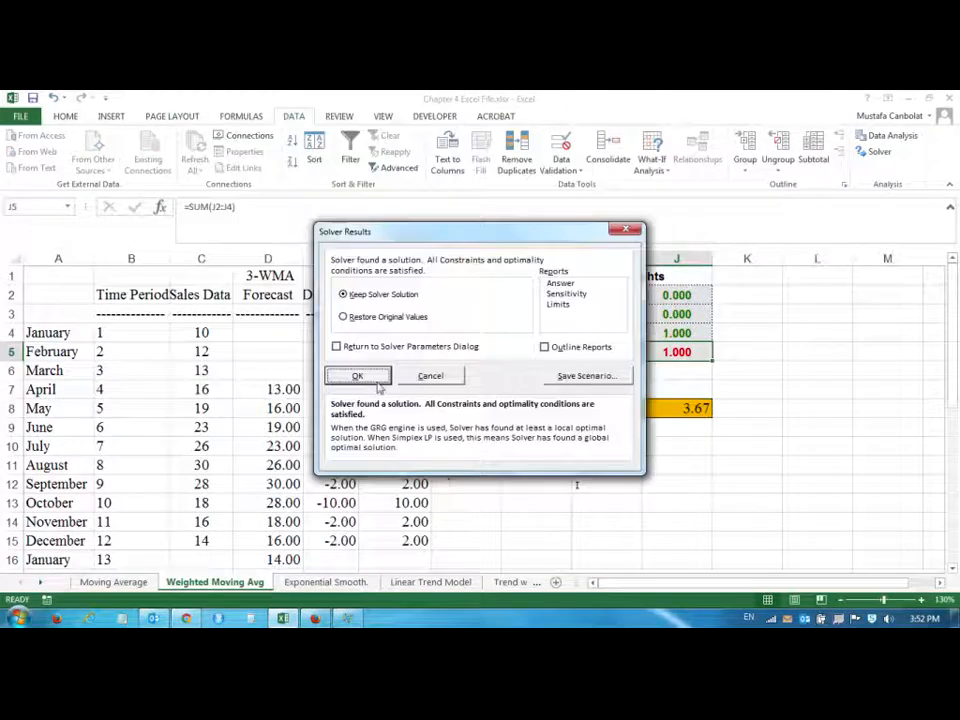
pyautogui.click(357, 375)
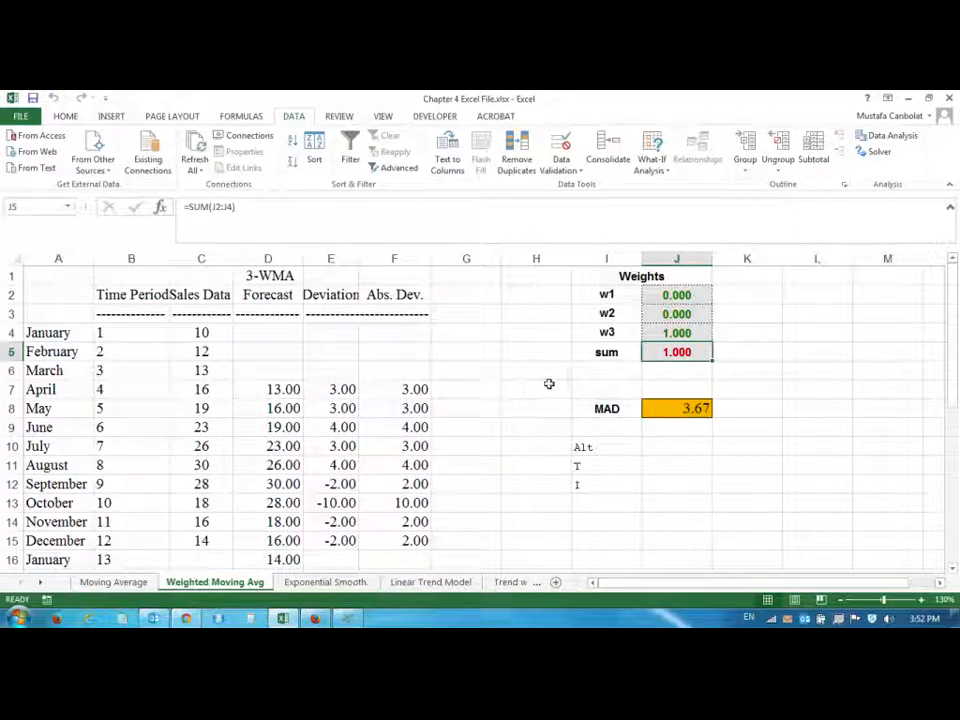
pyautogui.moveTo(294, 384)
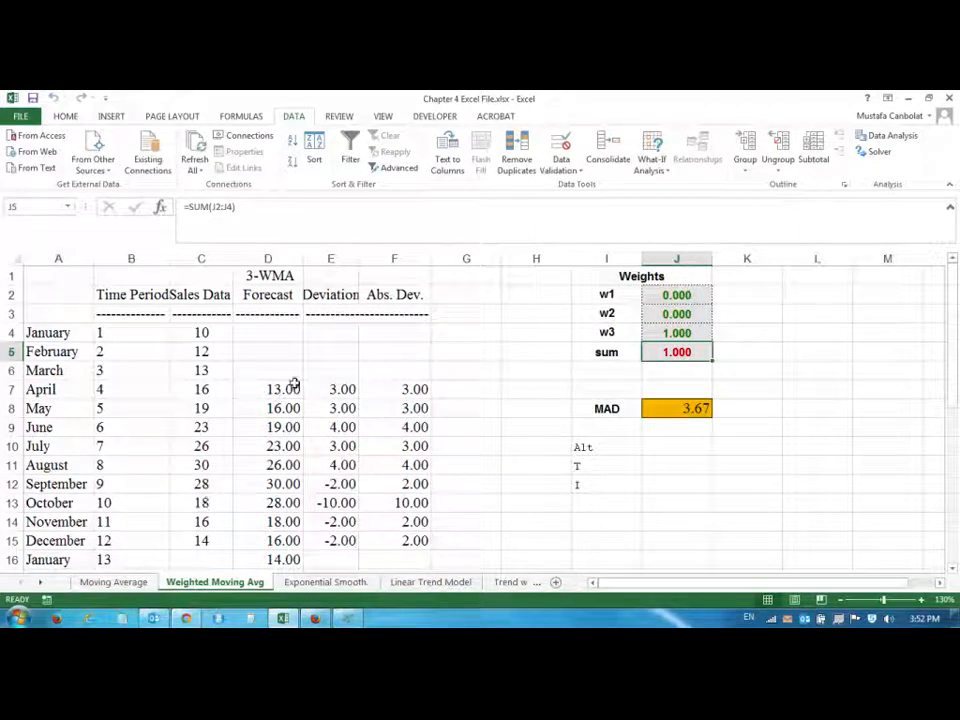
pyautogui.moveTo(297, 384)
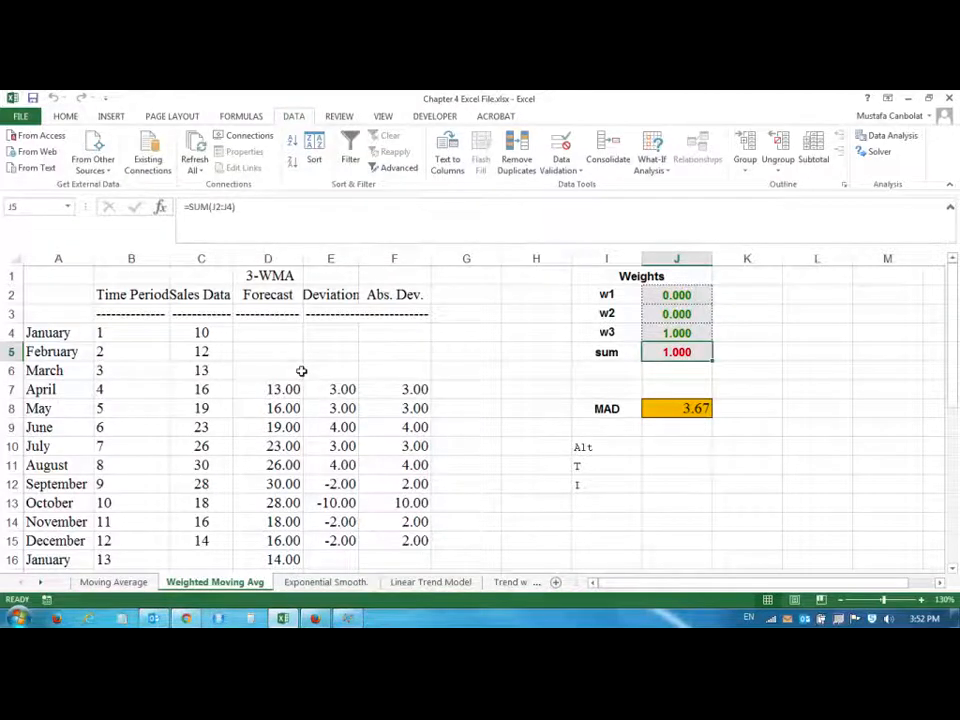
pyautogui.scroll(-3)
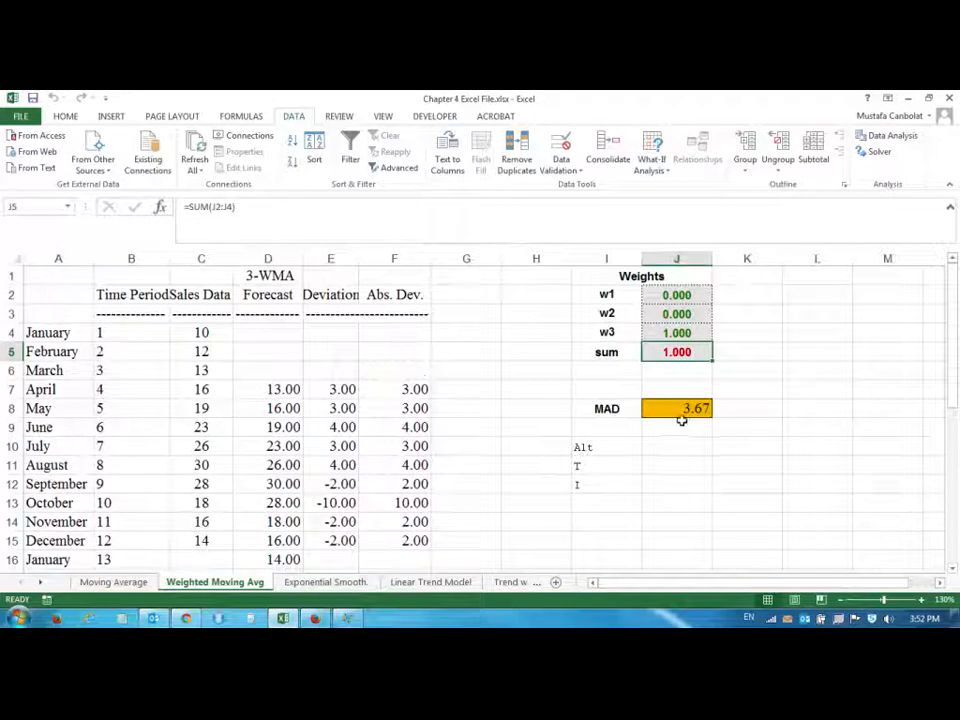
pyautogui.scroll(-3)
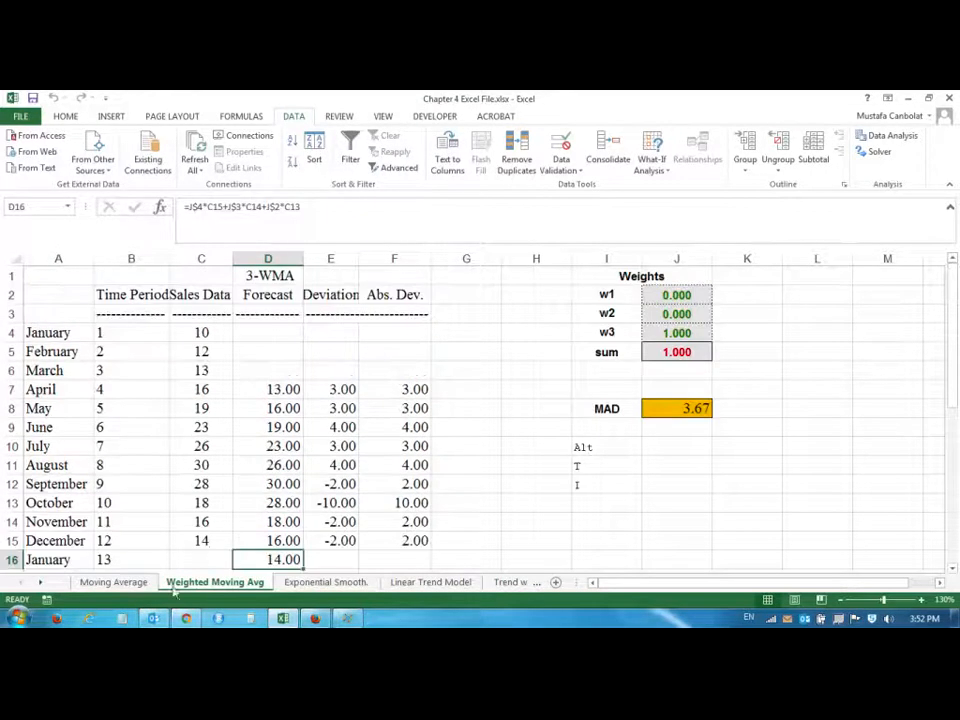
pyautogui.click(113, 581)
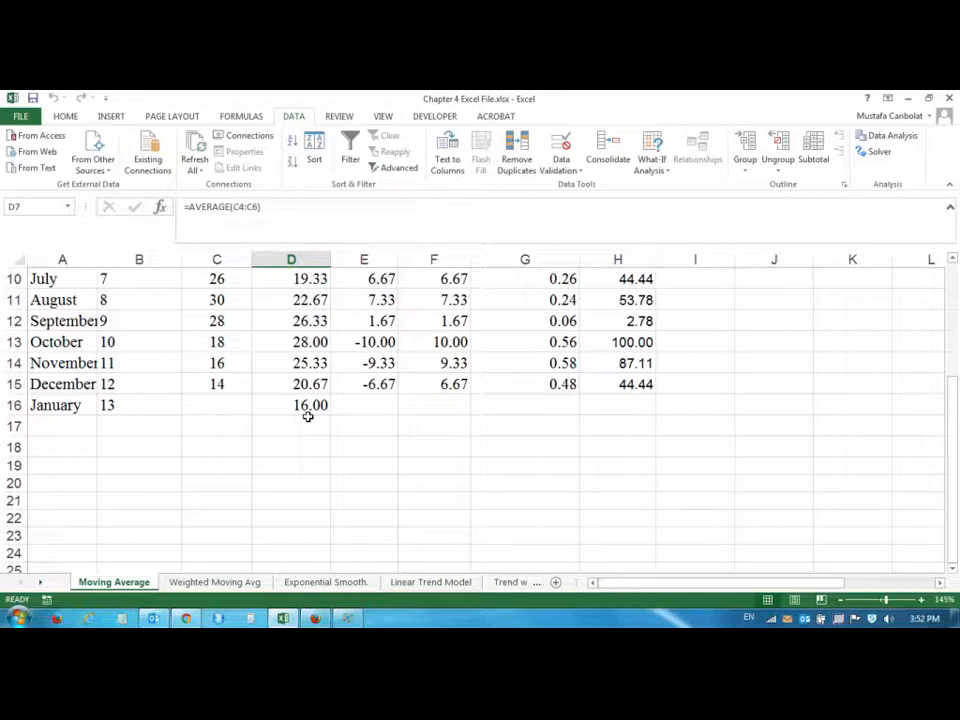
pyautogui.click(214, 581)
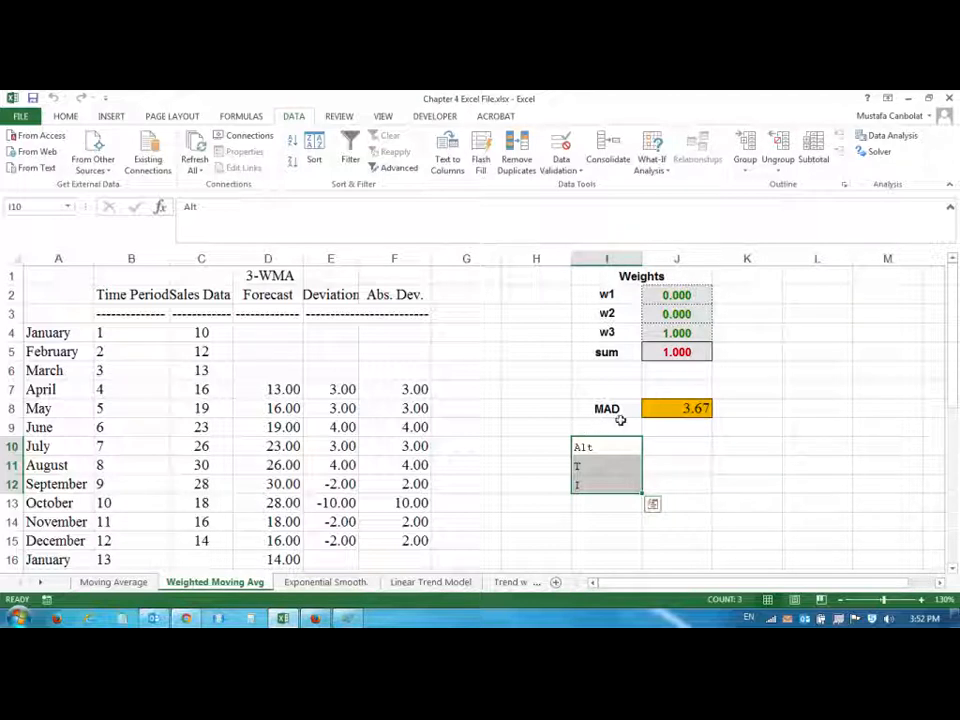
pyautogui.click(113, 581)
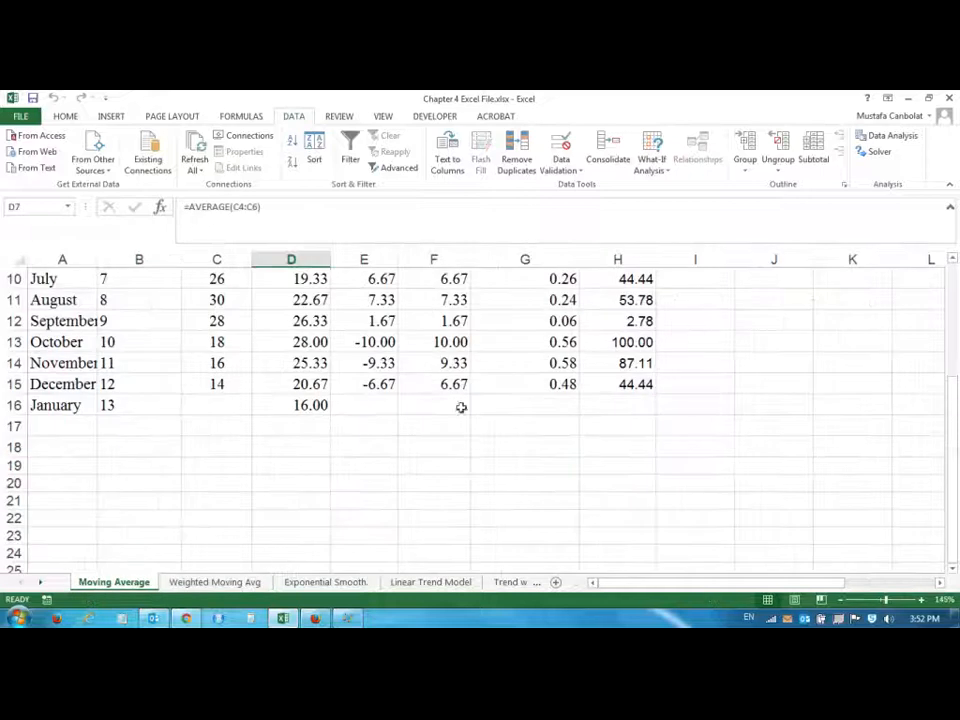
pyautogui.click(214, 581)
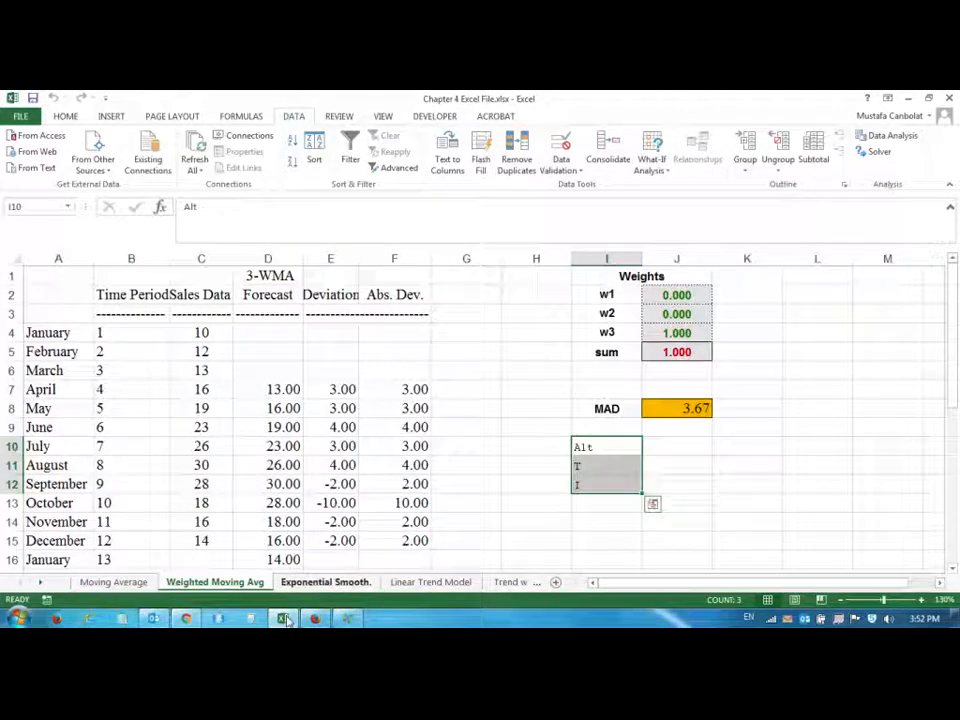